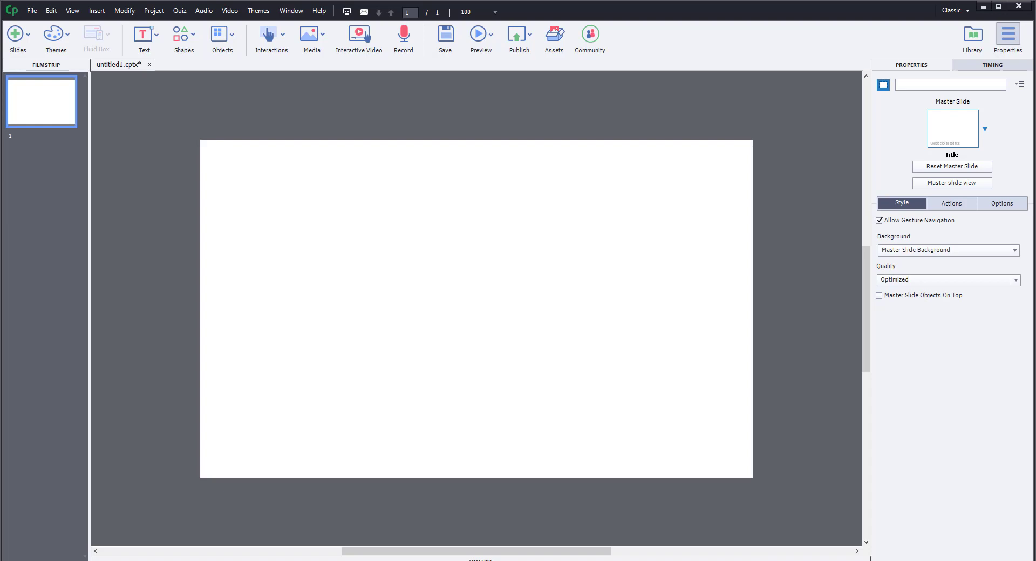
{"action": "mouse_move", "coordinate": [455, 245]}
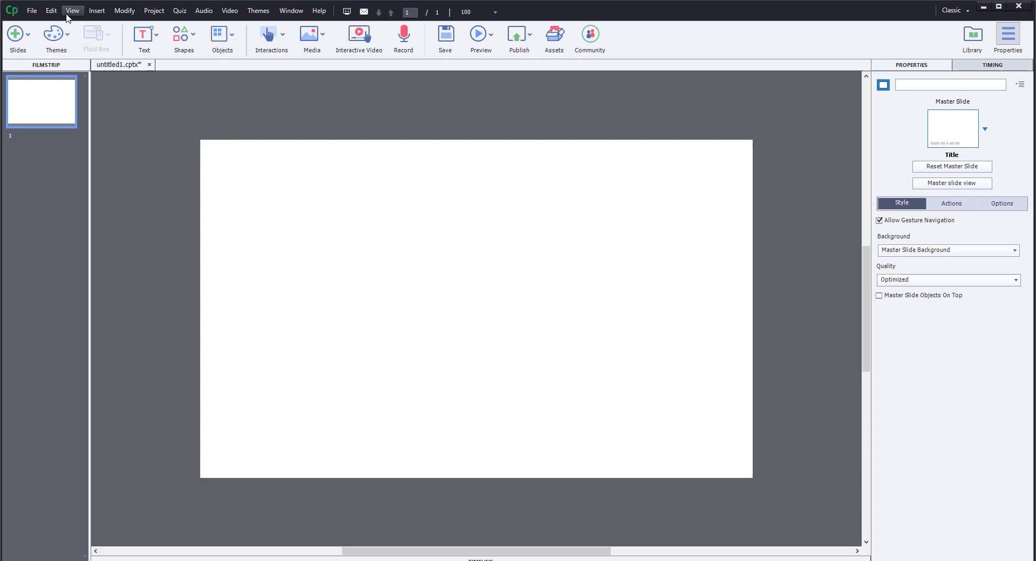
- Show the View menu's grid and guide options over the blank slide
{"action": "left_click", "coordinate": [73, 11]}
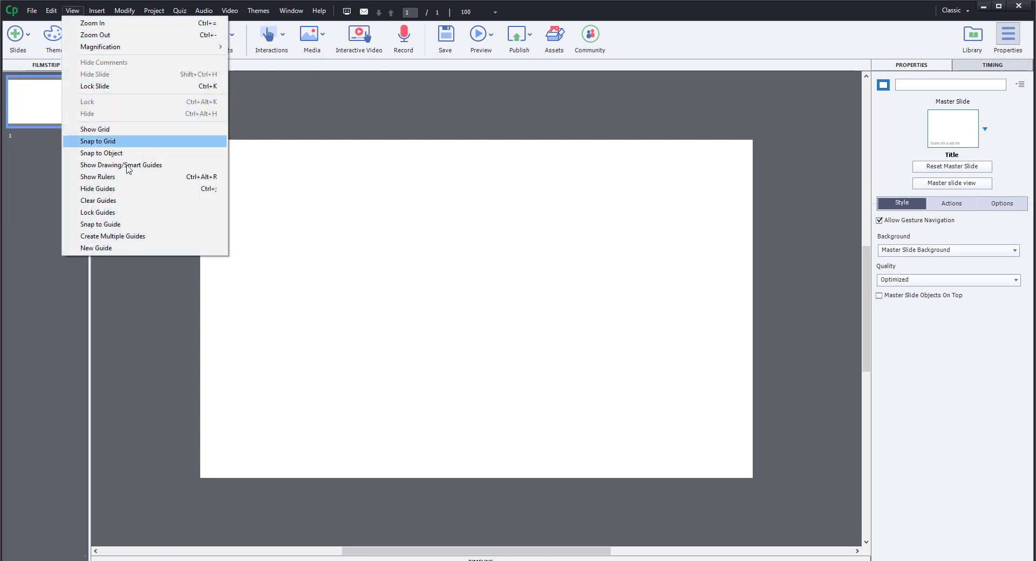
{"action": "mouse_move", "coordinate": [99, 177]}
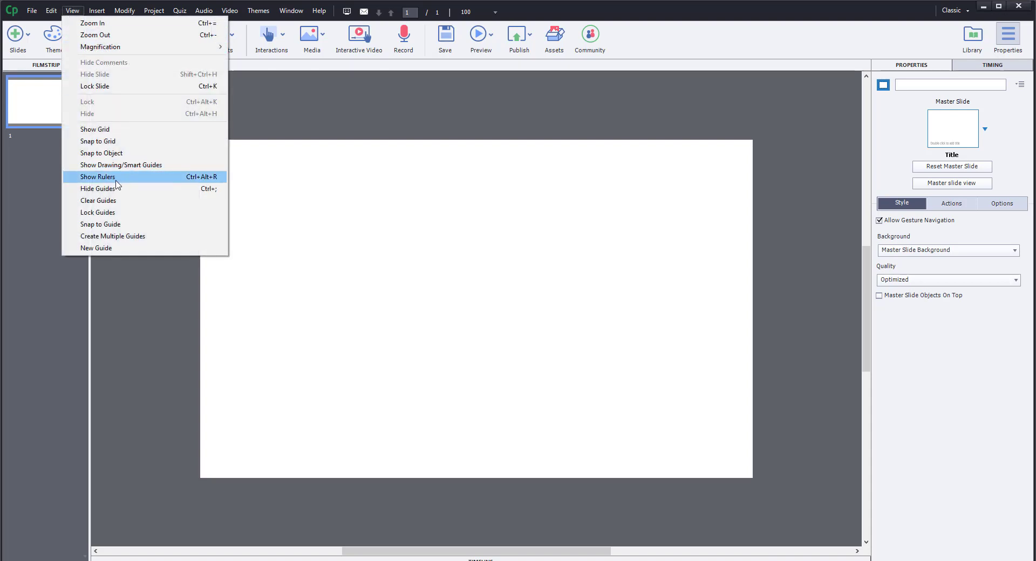
{"action": "mouse_move", "coordinate": [138, 186]}
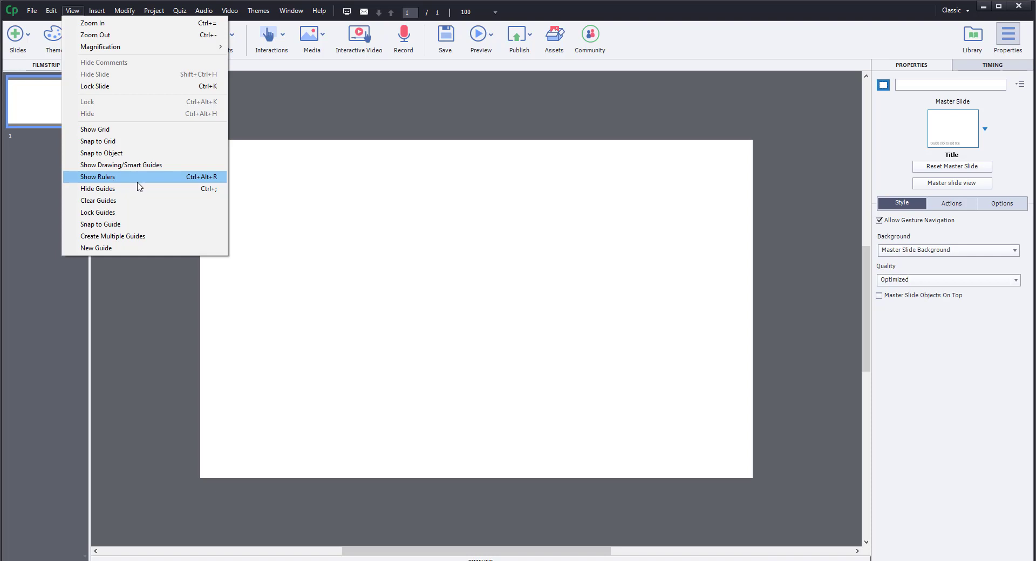
{"action": "mouse_move", "coordinate": [202, 184]}
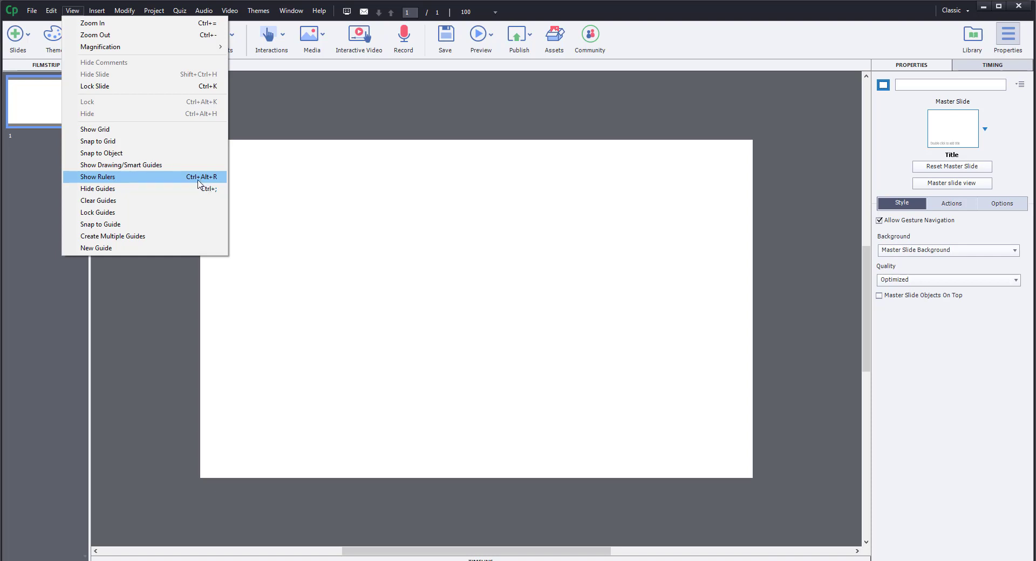
- Turn on Show Rulers so pixel rulers frame the slide workspace
{"action": "left_click", "coordinate": [99, 177]}
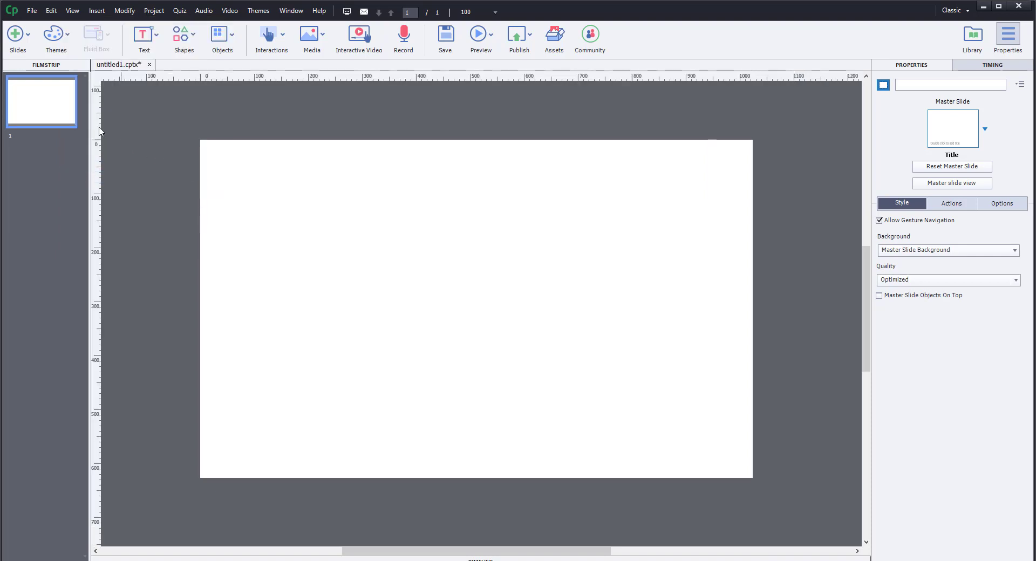
{"action": "mouse_move", "coordinate": [449, 78]}
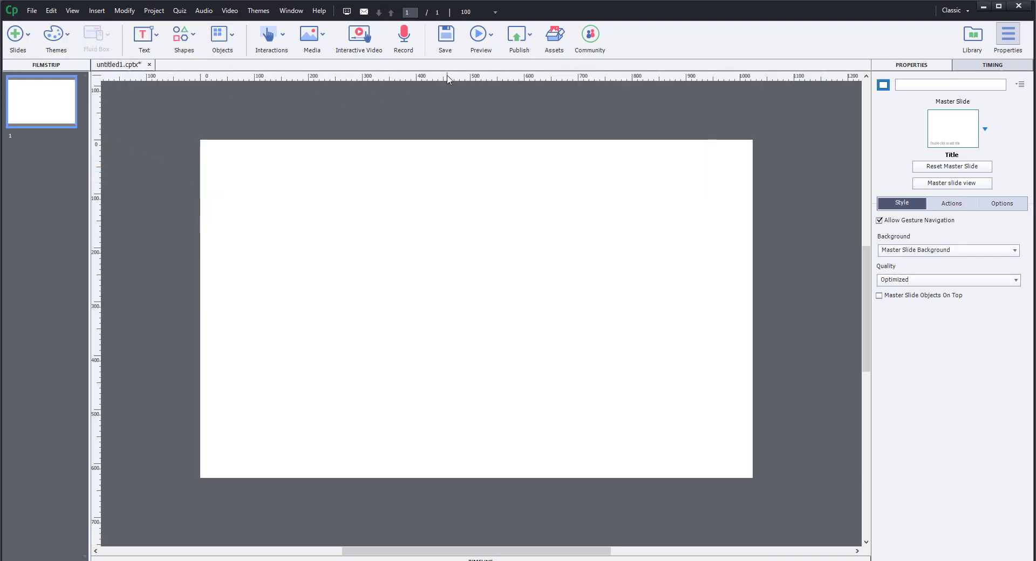
{"action": "mouse_move", "coordinate": [155, 87]}
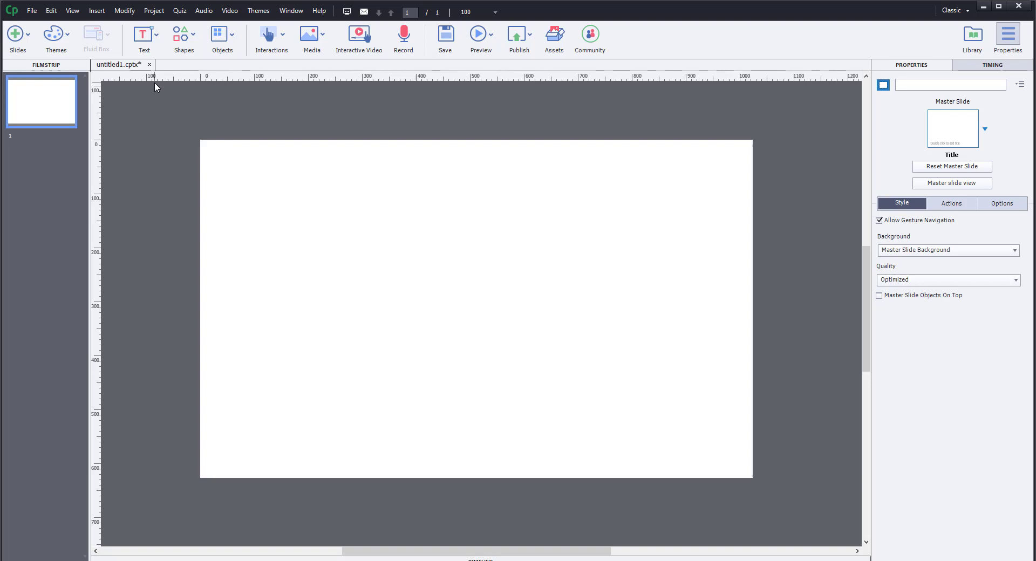
{"action": "mouse_move", "coordinate": [201, 84]}
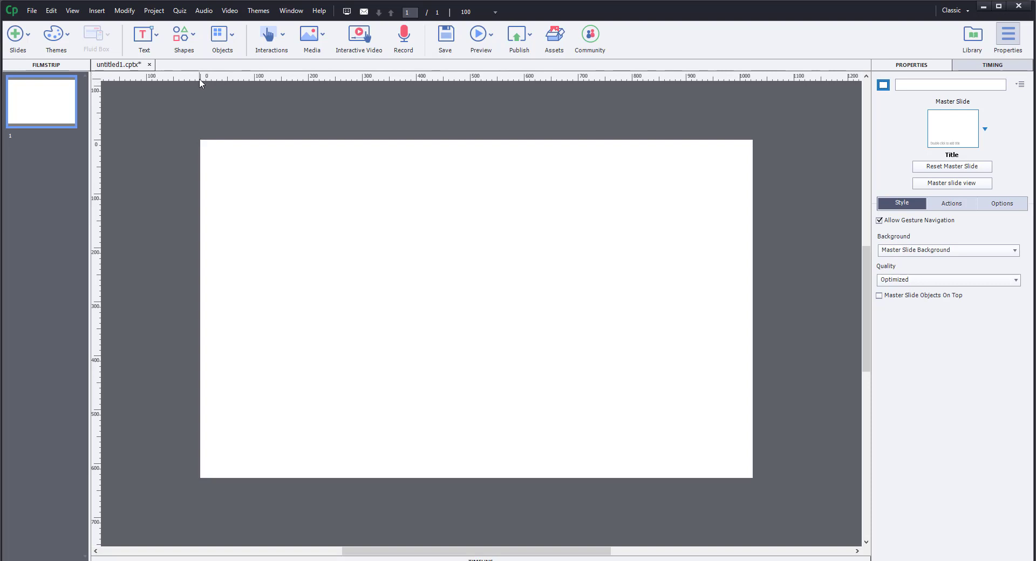
{"action": "mouse_move", "coordinate": [158, 117]}
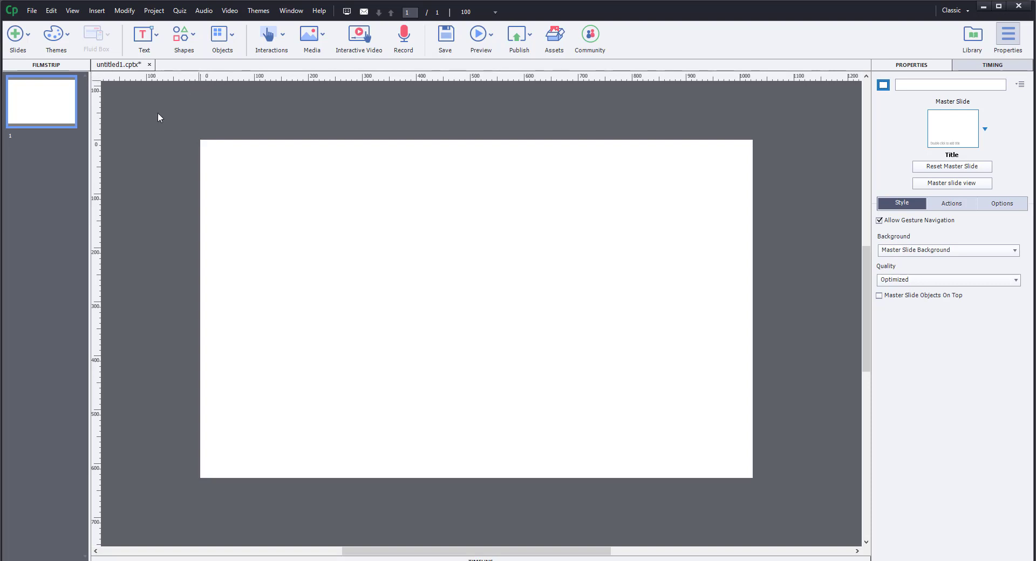
{"action": "mouse_move", "coordinate": [128, 76]}
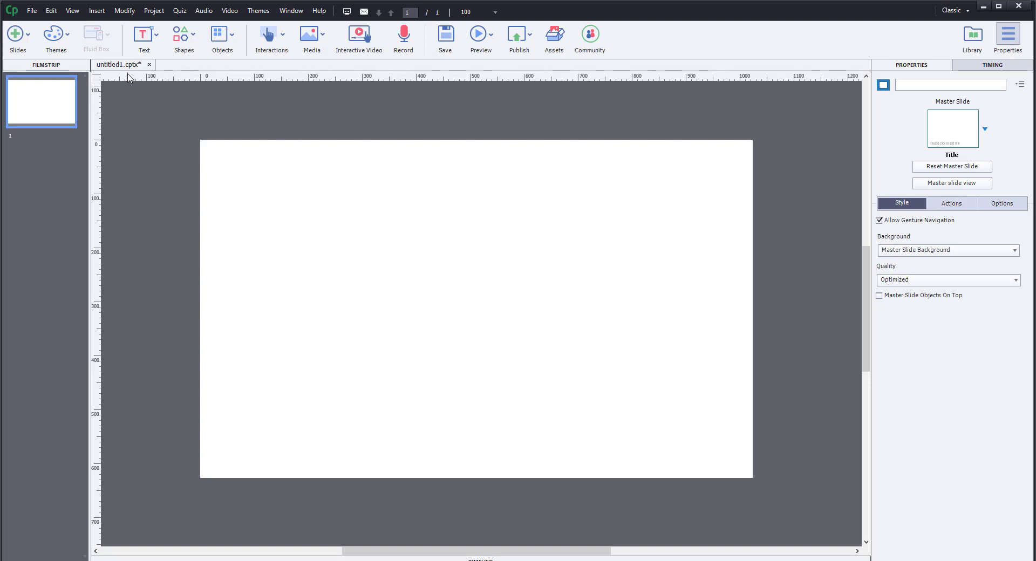
{"action": "mouse_move", "coordinate": [753, 76]}
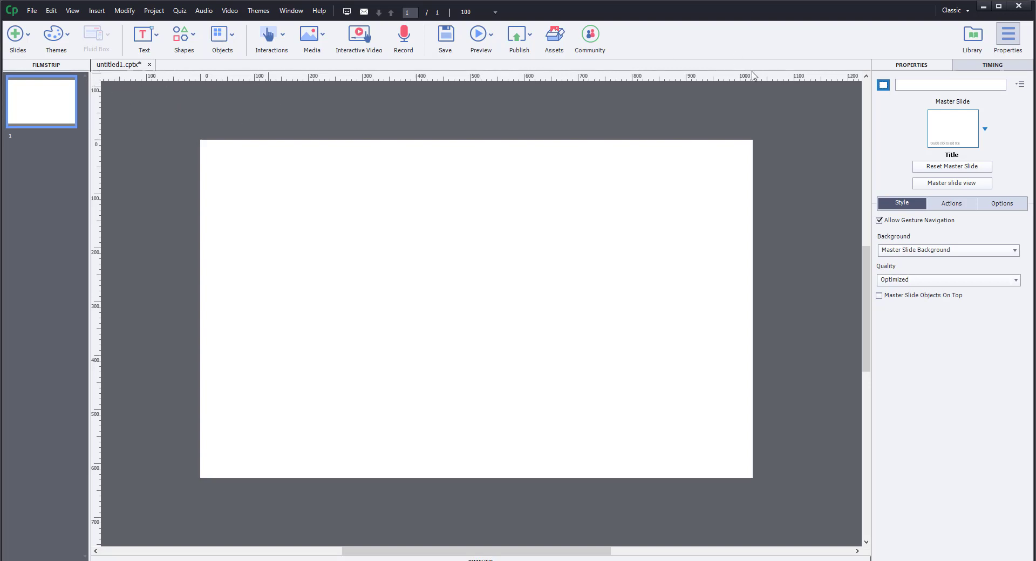
{"action": "mouse_move", "coordinate": [621, 193]}
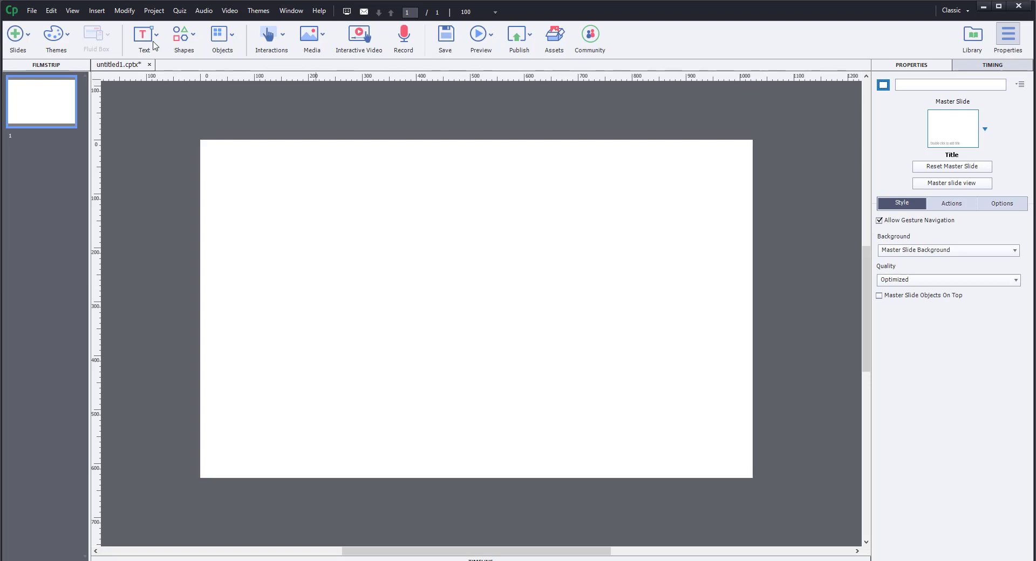
- Reopen the View menu to review the guide options with rulers shown
{"action": "left_click", "coordinate": [72, 11]}
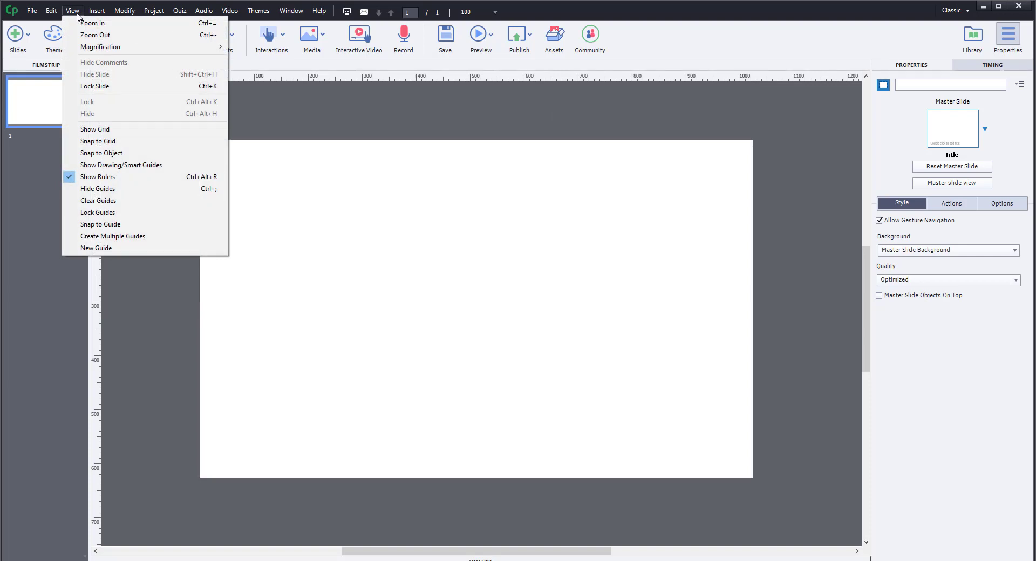
{"action": "mouse_move", "coordinate": [99, 189]}
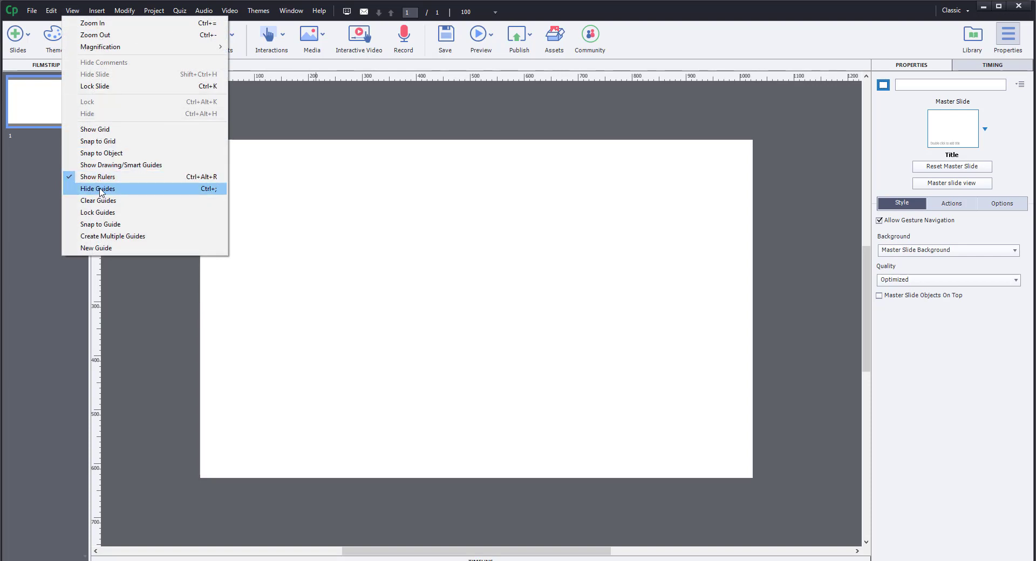
{"action": "mouse_move", "coordinate": [110, 201]}
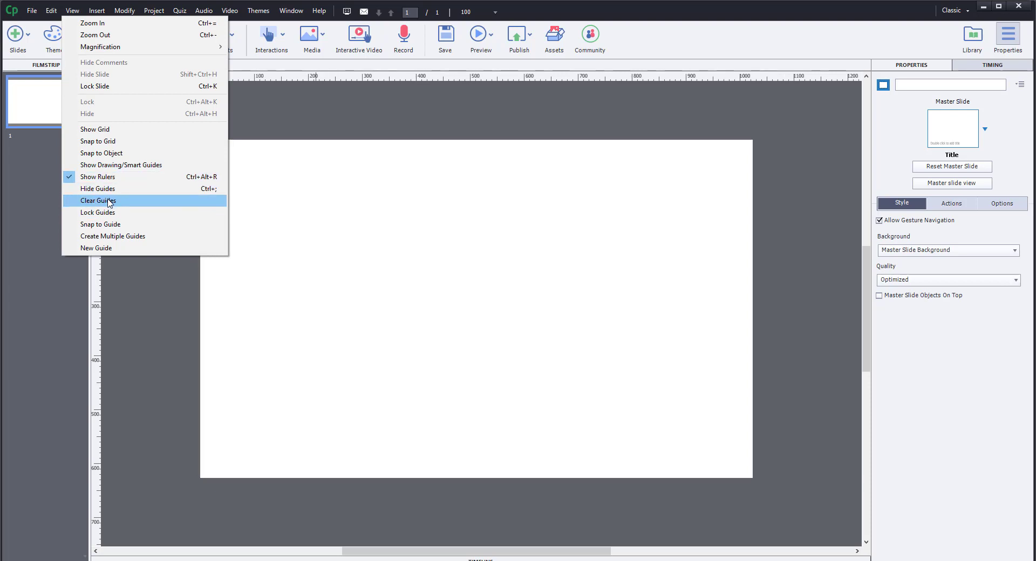
{"action": "mouse_move", "coordinate": [128, 304]}
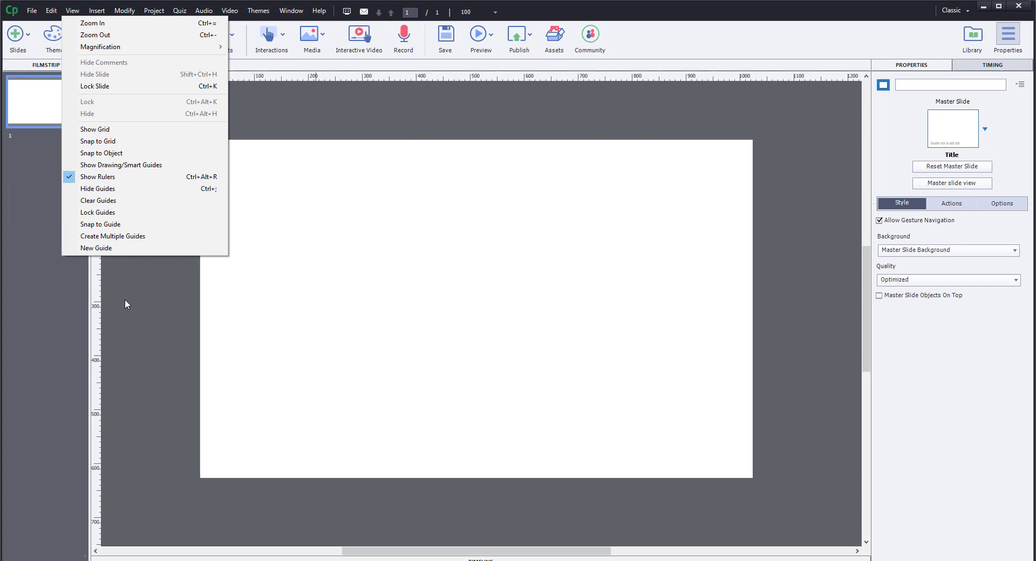
{"action": "mouse_move", "coordinate": [96, 248]}
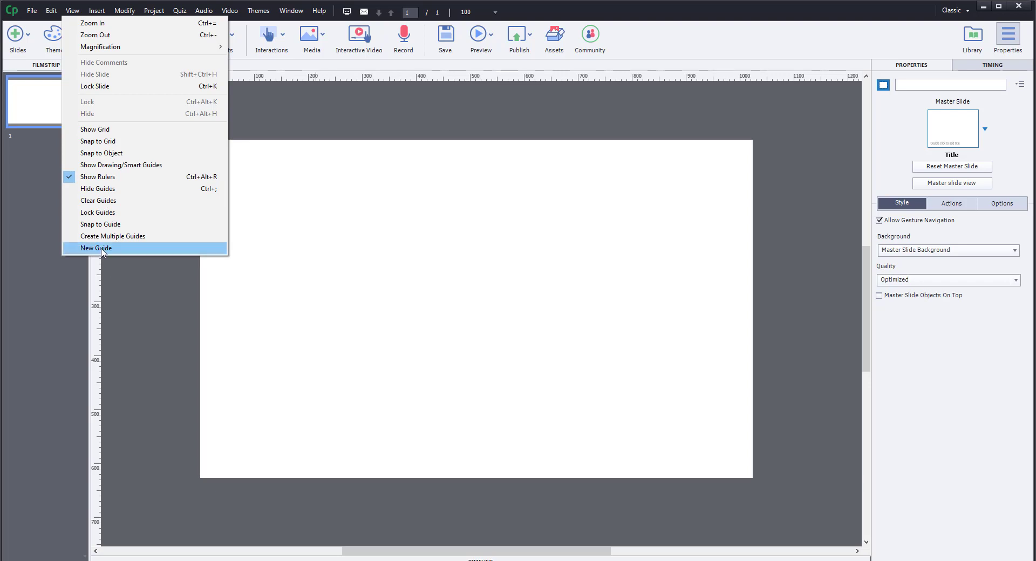
- Create a new vertical guide at the 300 px position
{"action": "left_click", "coordinate": [96, 248]}
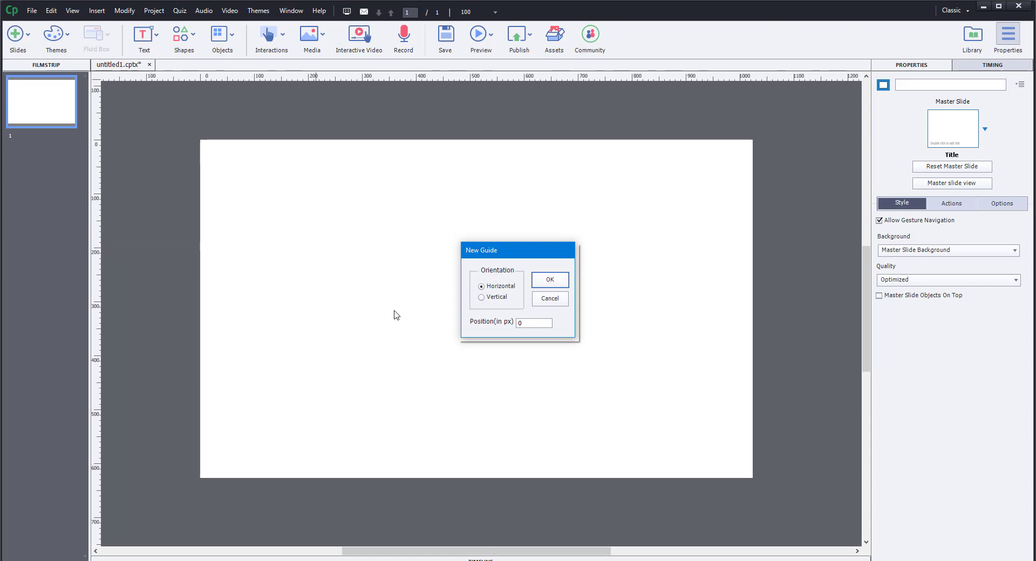
{"action": "mouse_move", "coordinate": [488, 299]}
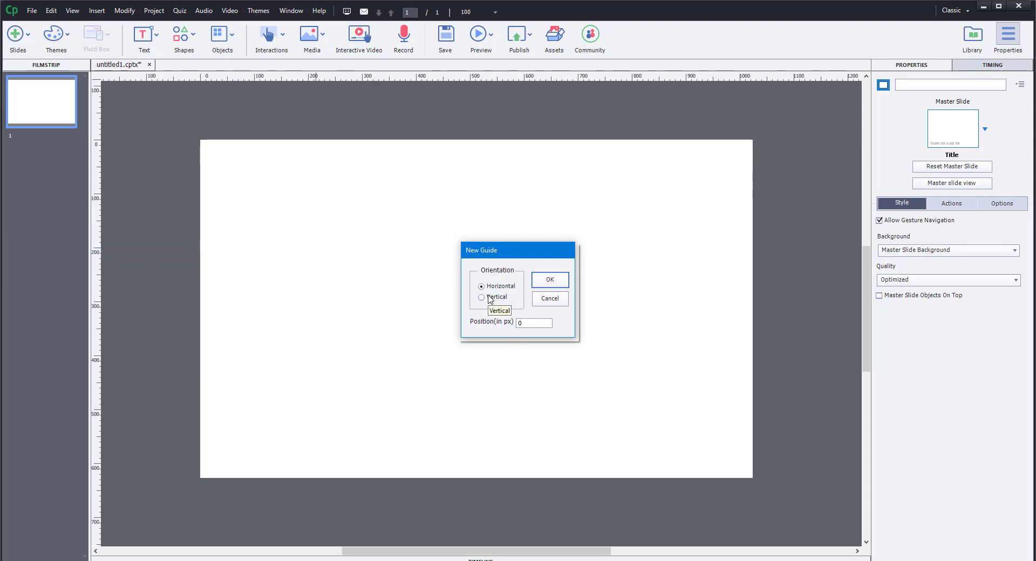
{"action": "mouse_move", "coordinate": [494, 287]}
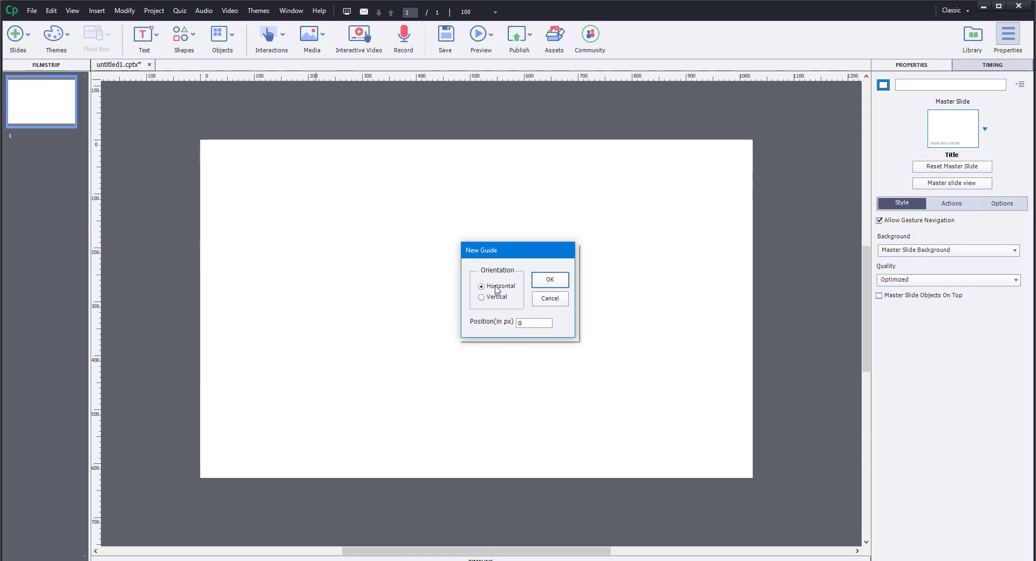
{"action": "left_click", "coordinate": [481, 297]}
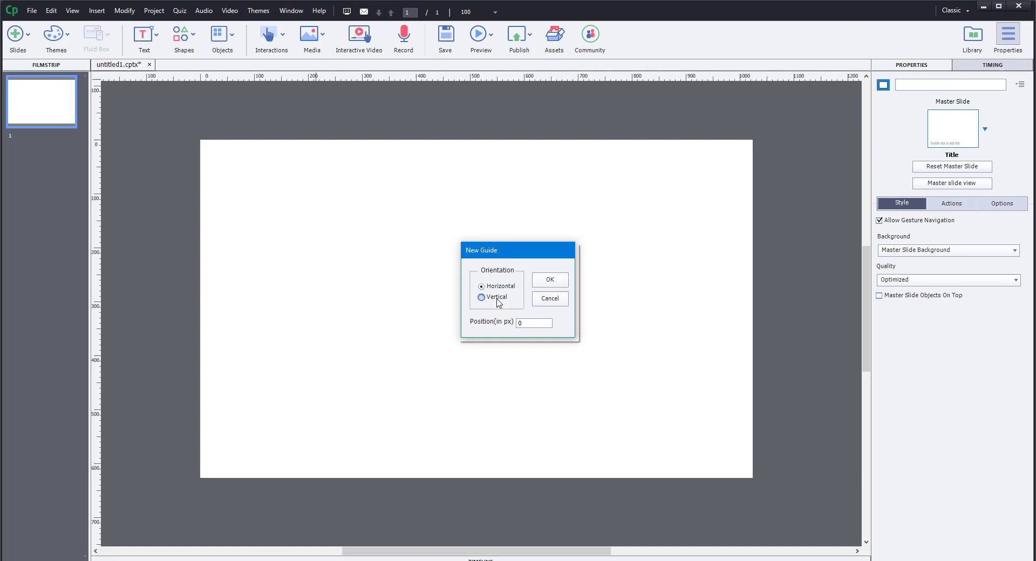
{"action": "left_click", "coordinate": [481, 297]}
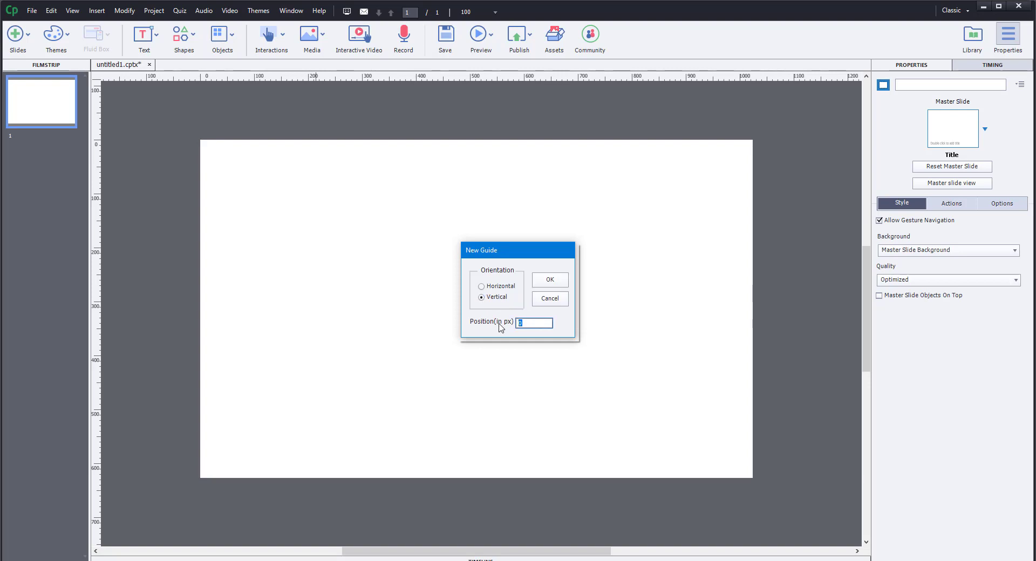
{"action": "type", "text": "300"}
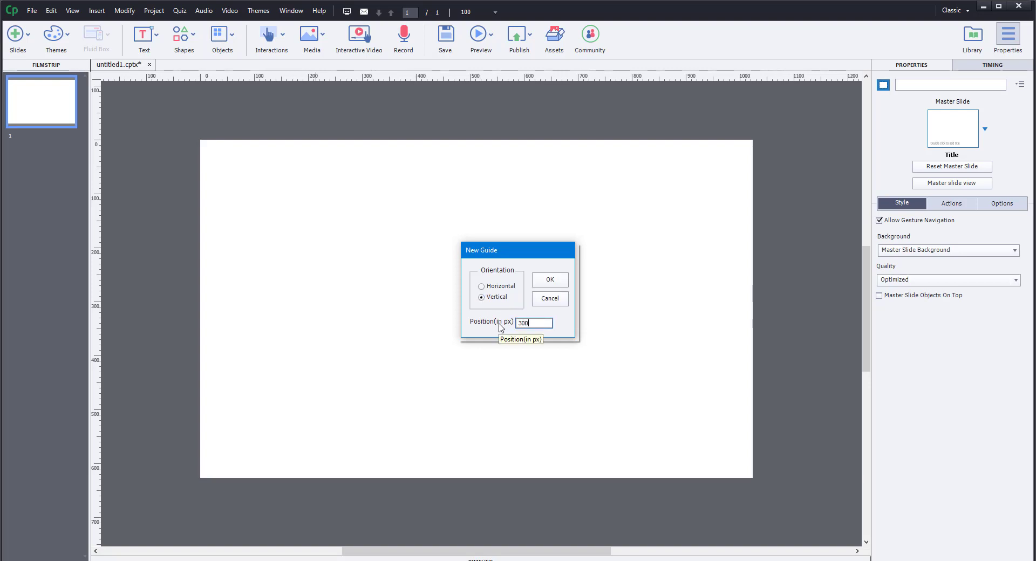
{"action": "left_click", "coordinate": [549, 279]}
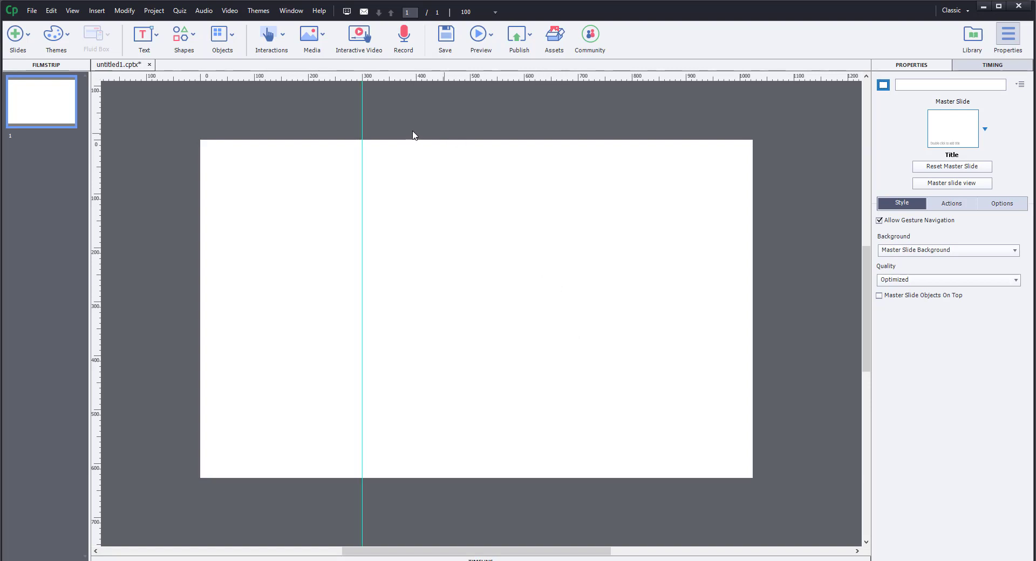
{"action": "mouse_move", "coordinate": [374, 214]}
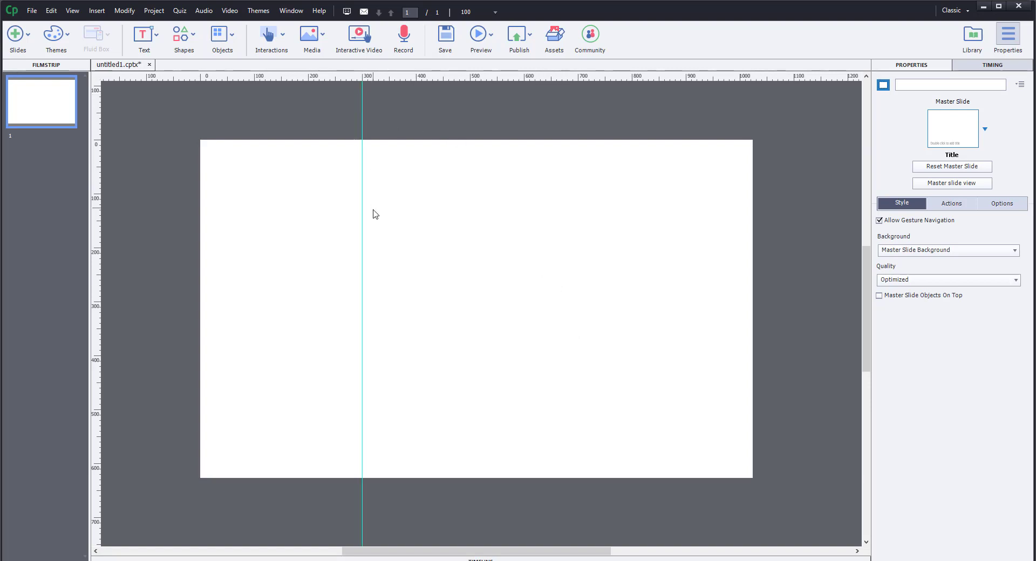
{"action": "mouse_move", "coordinate": [277, 208]}
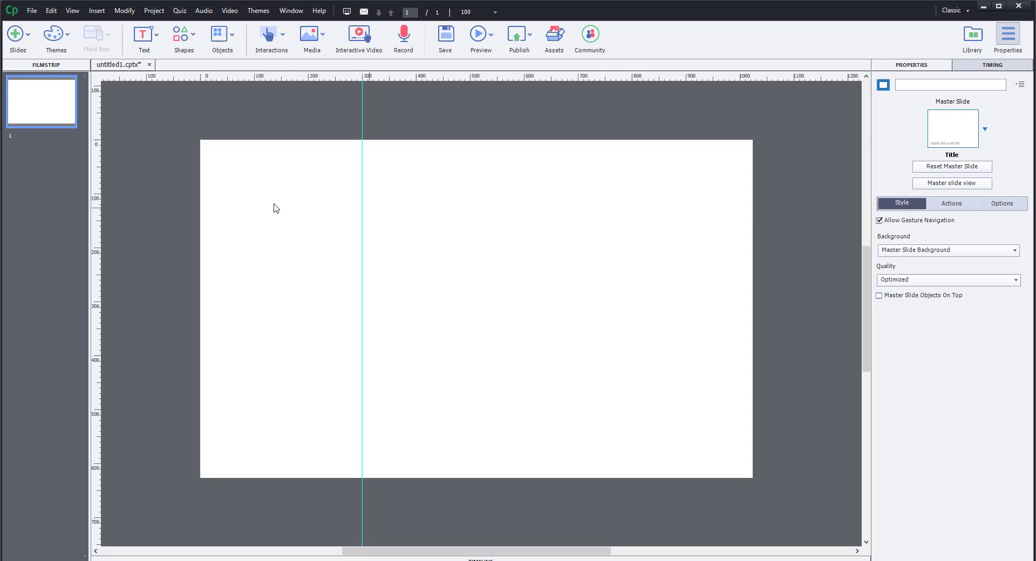
{"action": "mouse_move", "coordinate": [100, 184]}
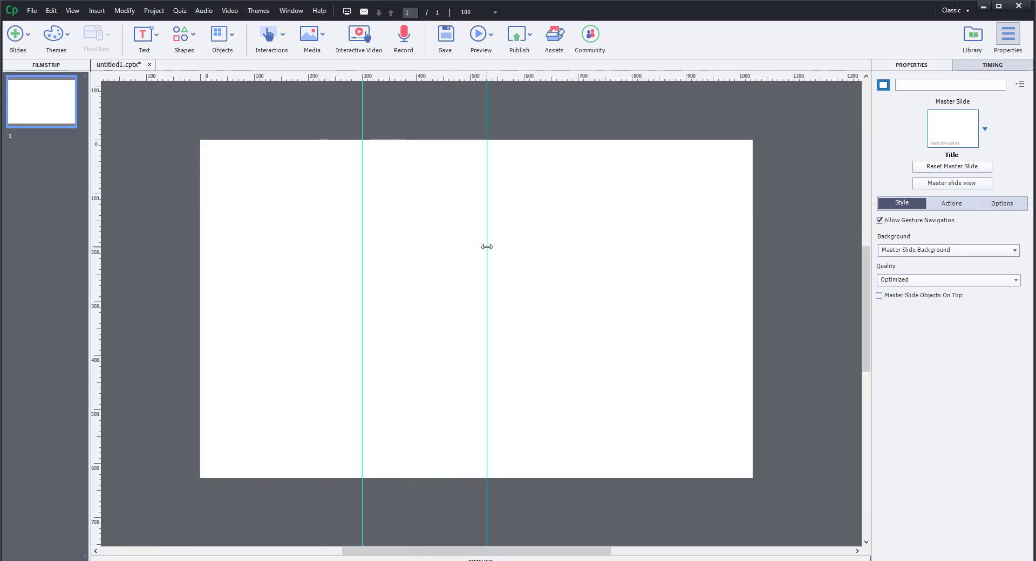
{"action": "mouse_move", "coordinate": [391, 119]}
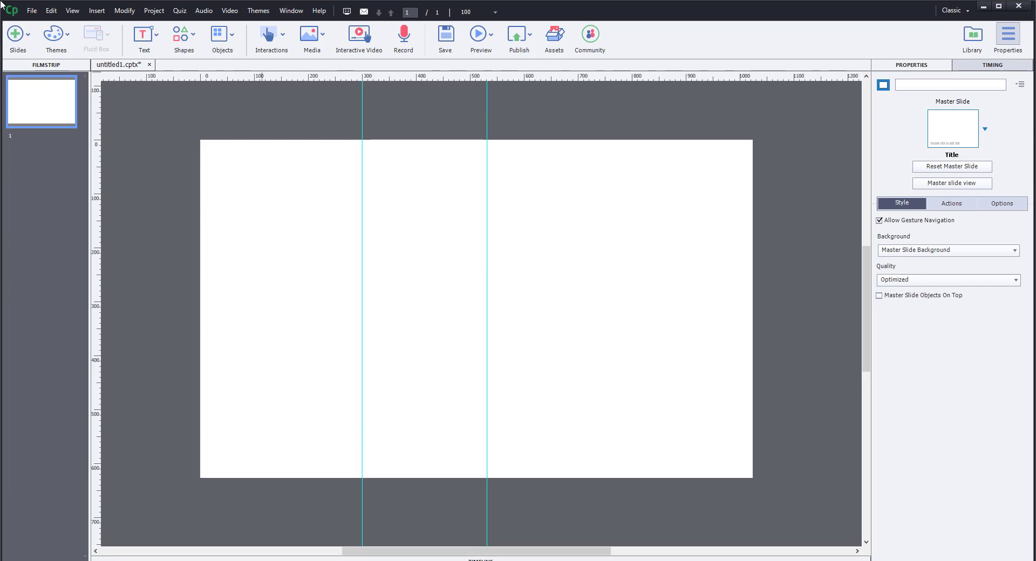
- Browse the Edit menu, then show the View menu's snapping and guide commands
{"action": "left_click", "coordinate": [51, 11]}
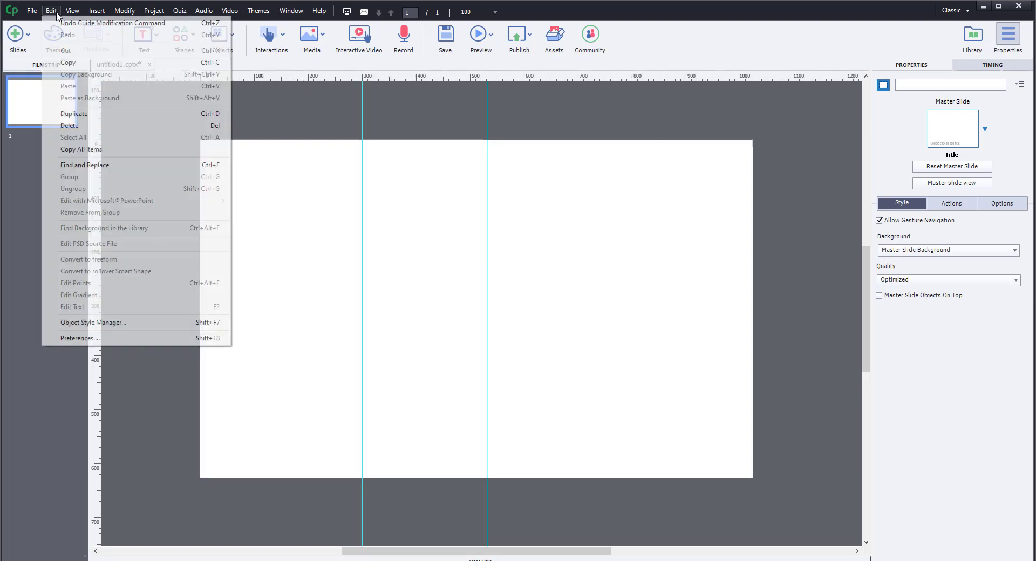
{"action": "left_click", "coordinate": [71, 11]}
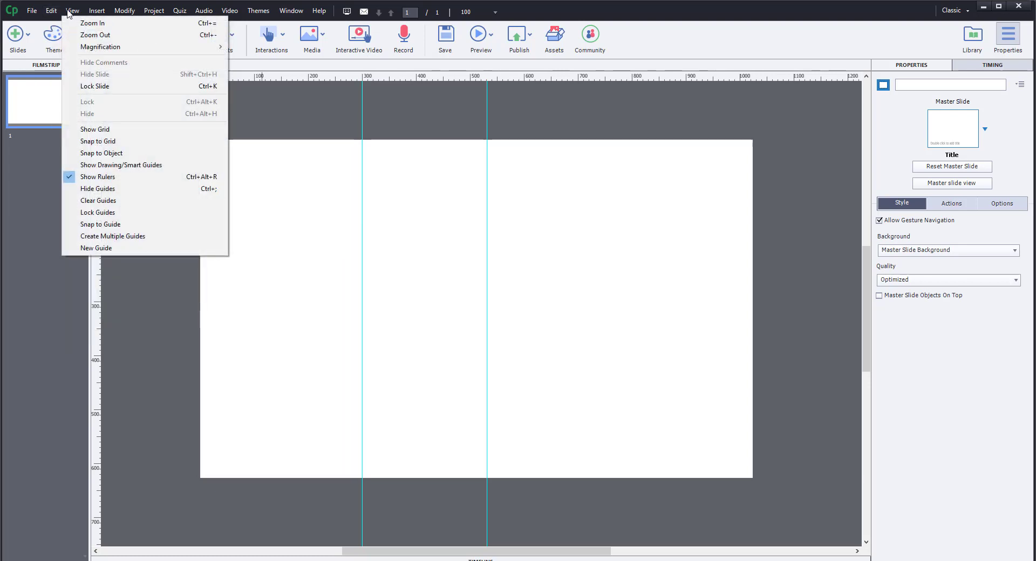
{"action": "mouse_move", "coordinate": [112, 236]}
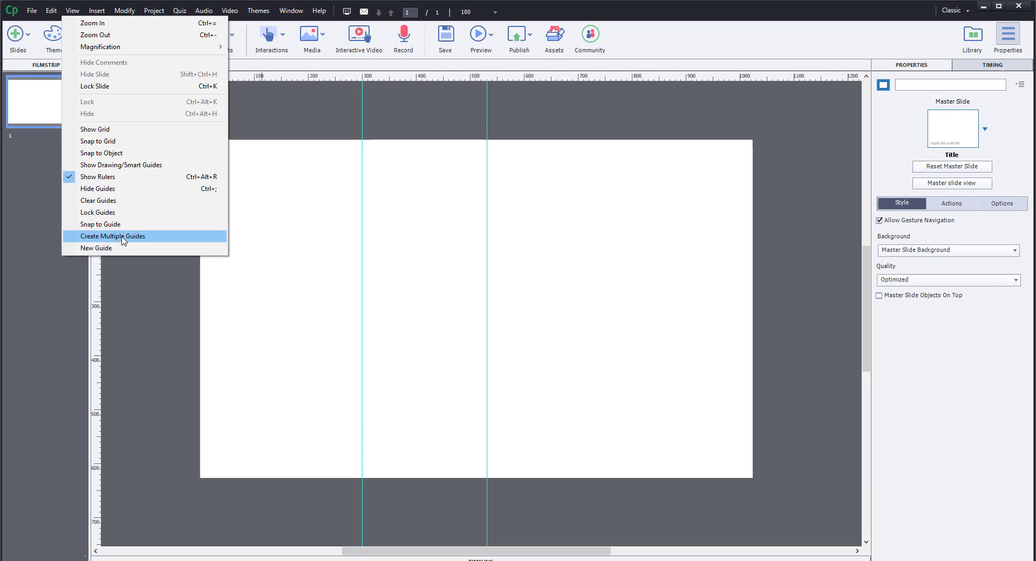
- Create multiple guides: 3 columns and rows, width 20, gutter 10, margin 10, centred, clearing existing guides
{"action": "left_click", "coordinate": [113, 236]}
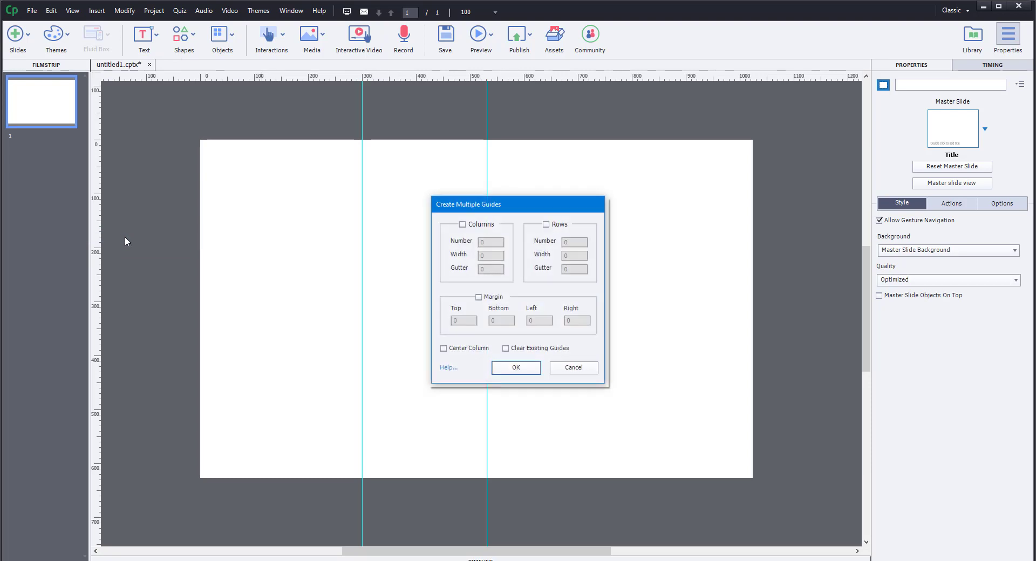
{"action": "mouse_move", "coordinate": [510, 237]}
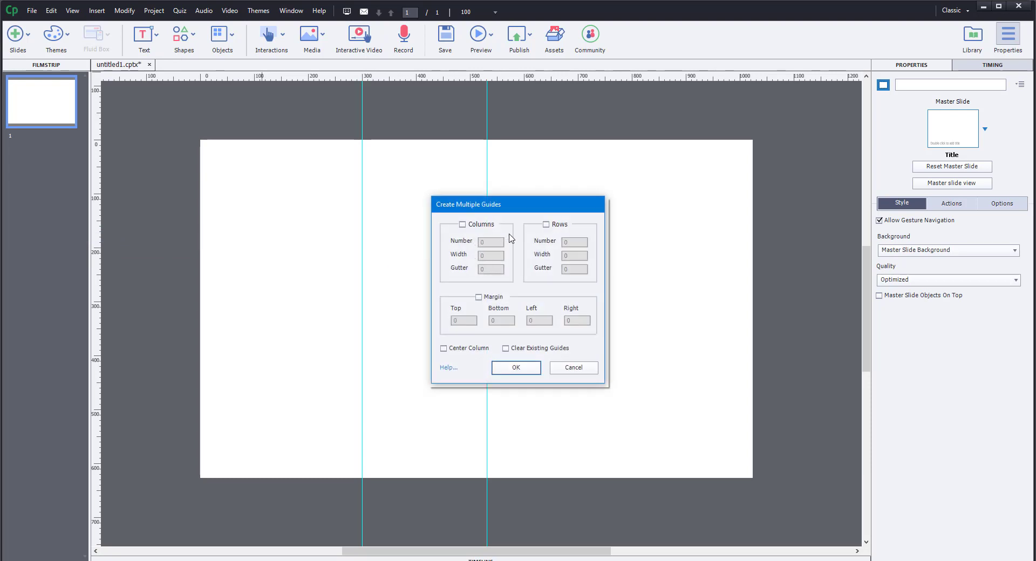
{"action": "mouse_move", "coordinate": [504, 239]}
{"action": "type", "text": "3"}
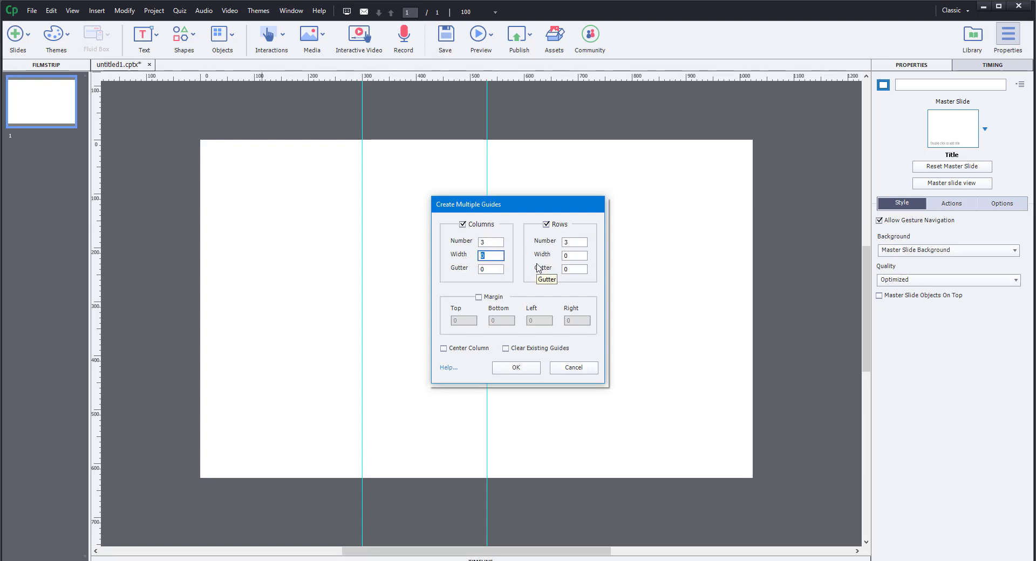
{"action": "mouse_move", "coordinate": [557, 269]}
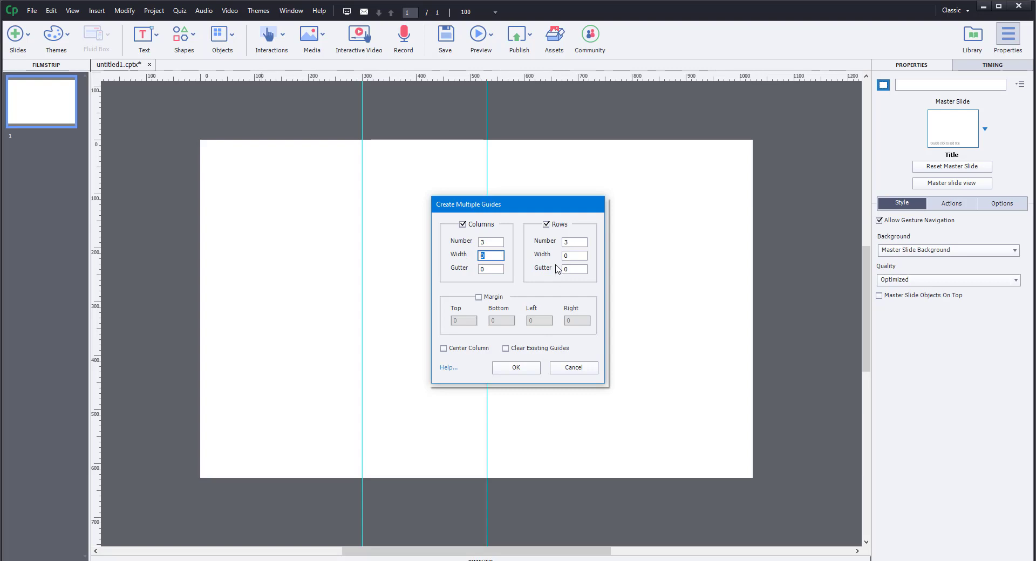
{"action": "type", "text": "20"}
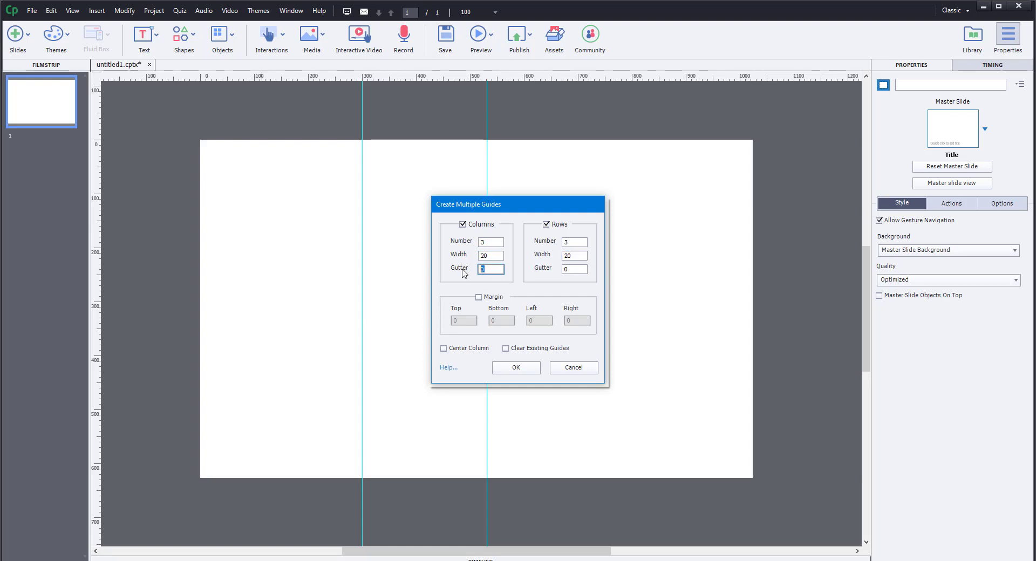
{"action": "type", "text": "10"}
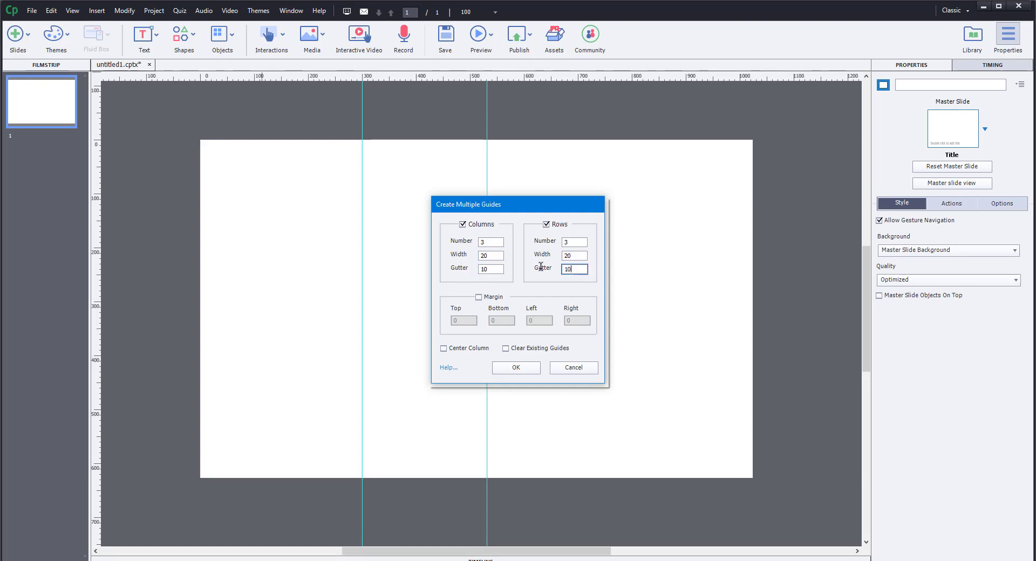
{"action": "left_click", "coordinate": [444, 348]}
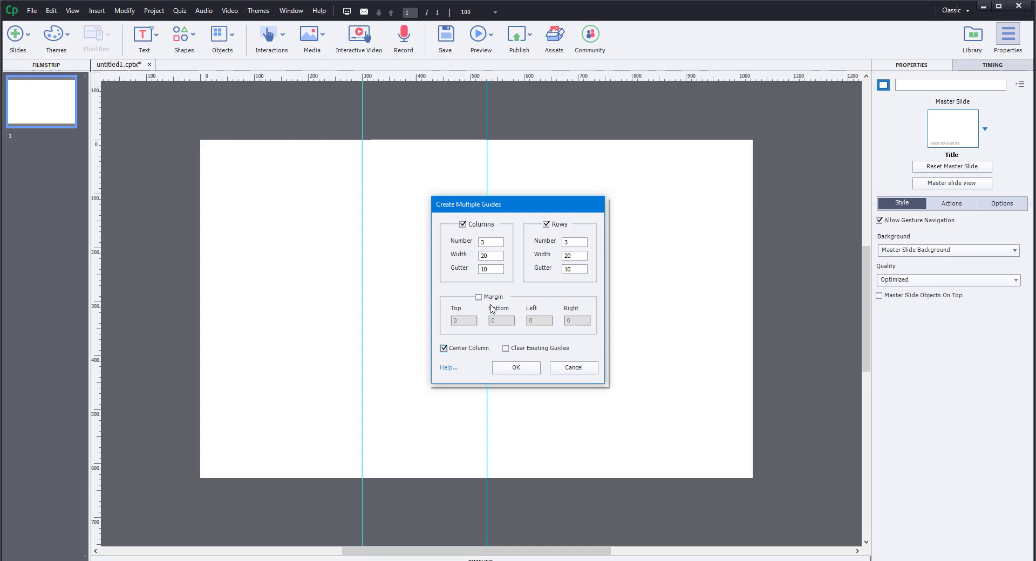
{"action": "left_click", "coordinate": [479, 297]}
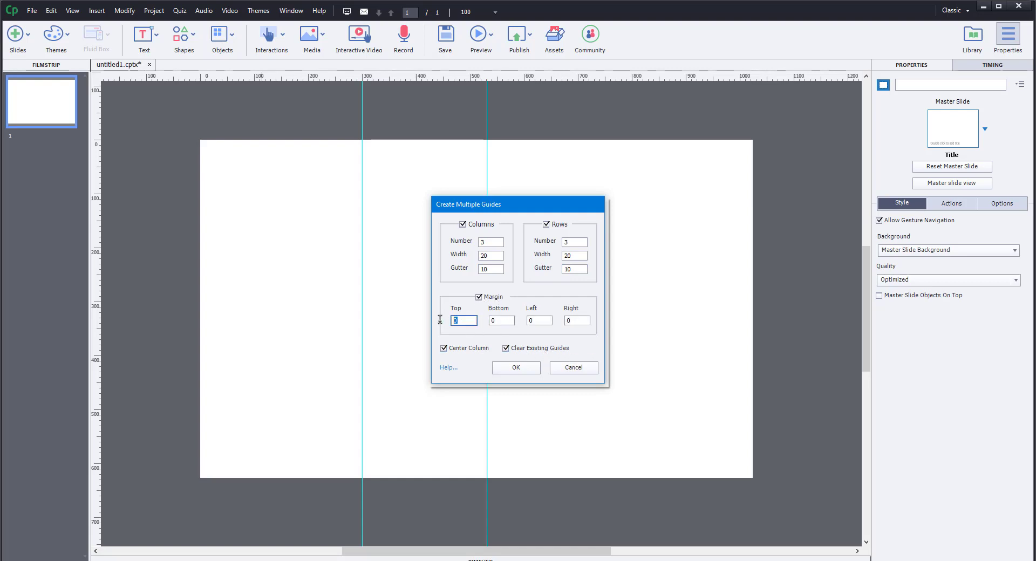
{"action": "type", "text": "10"}
{"action": "left_click", "coordinate": [501, 320]}
{"action": "type", "text": "15"}
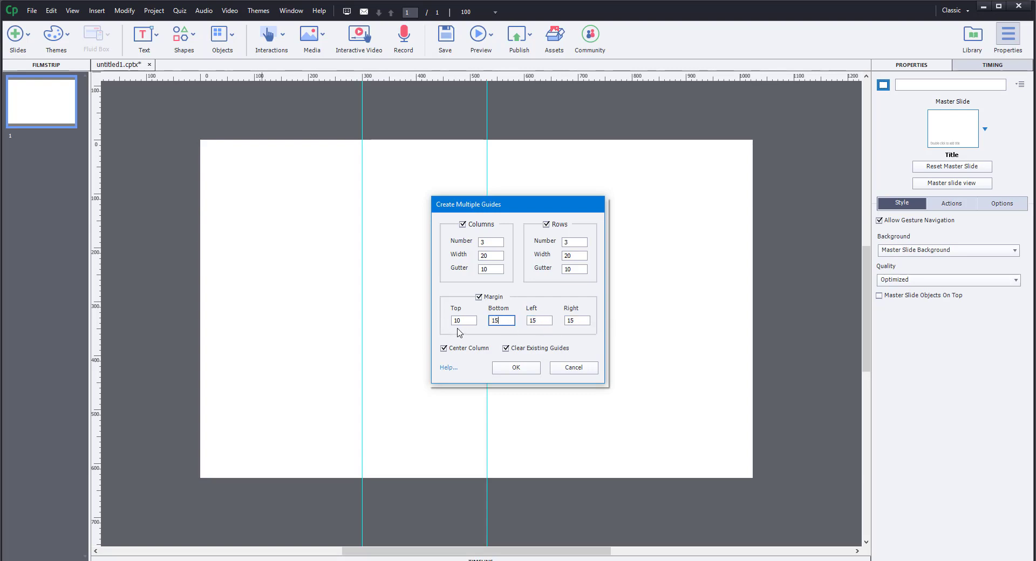
{"action": "left_click", "coordinate": [515, 368]}
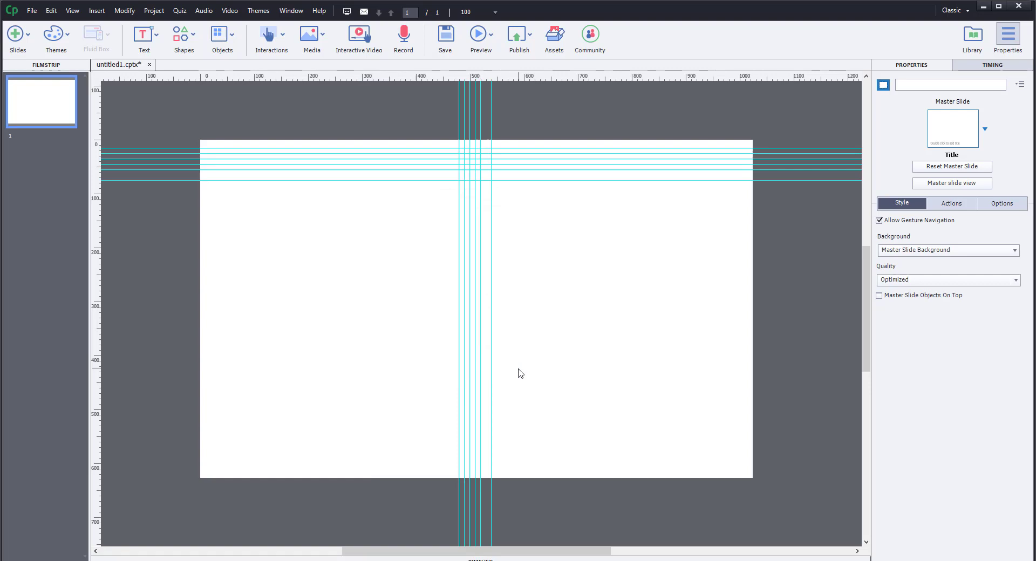
{"action": "mouse_move", "coordinate": [512, 188]}
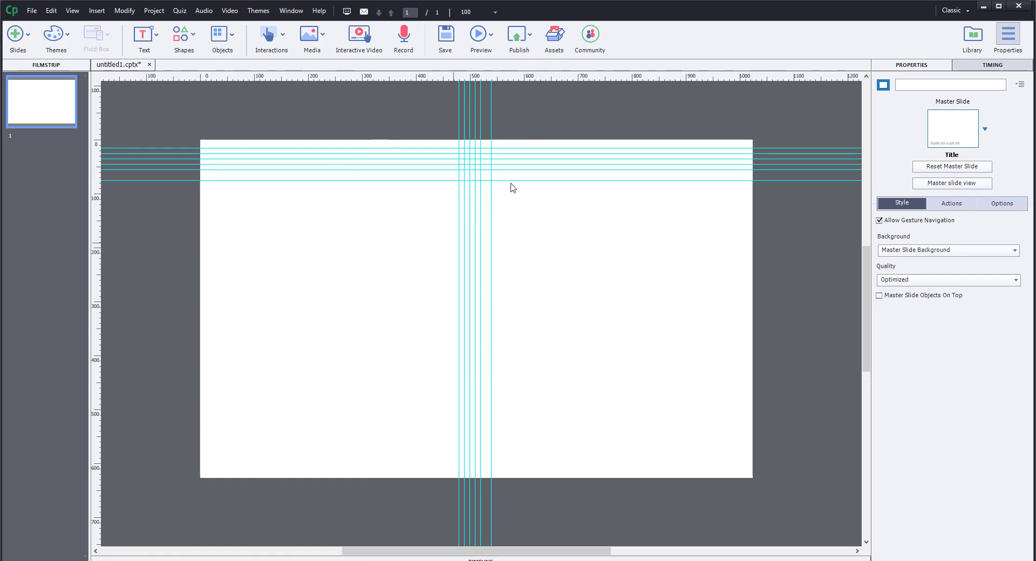
{"action": "mouse_move", "coordinate": [660, 351]}
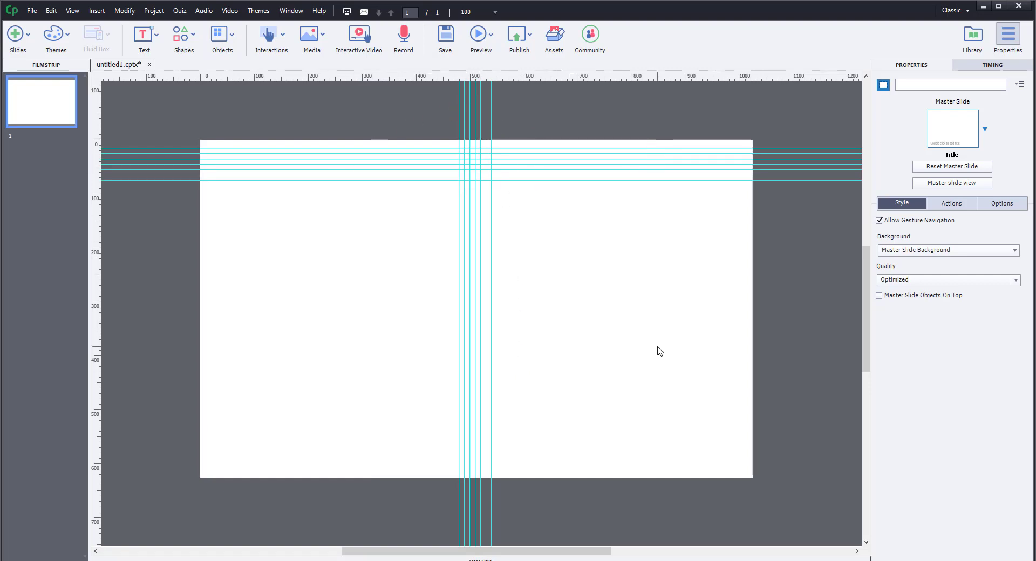
{"action": "mouse_move", "coordinate": [433, 243]}
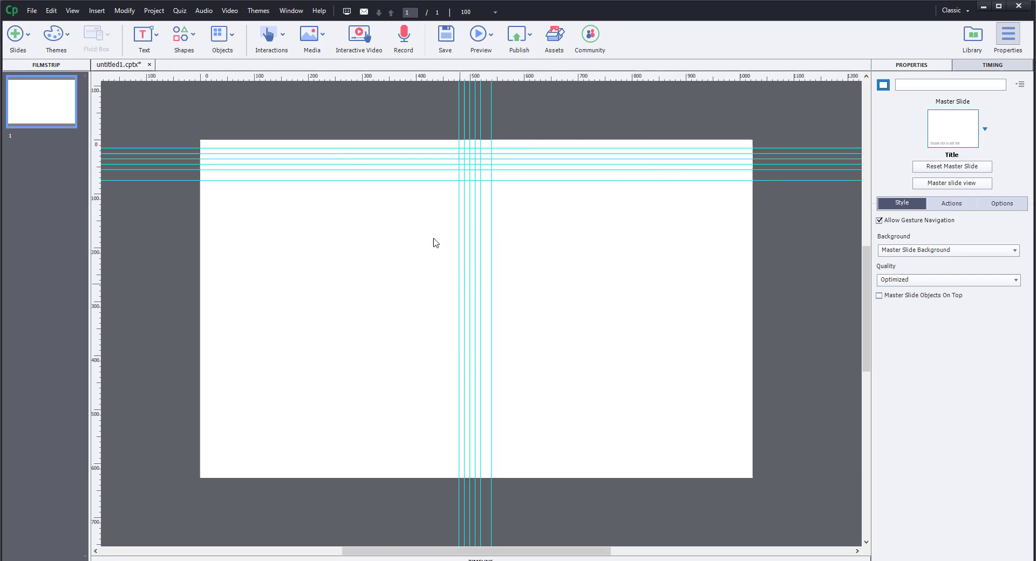
{"action": "mouse_move", "coordinate": [623, 281]}
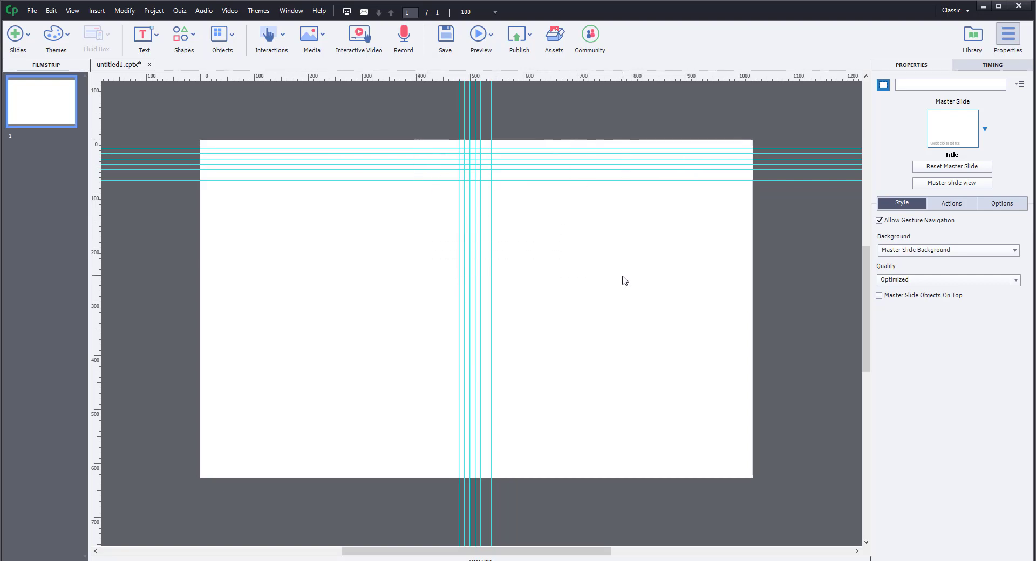
{"action": "mouse_move", "coordinate": [613, 282]}
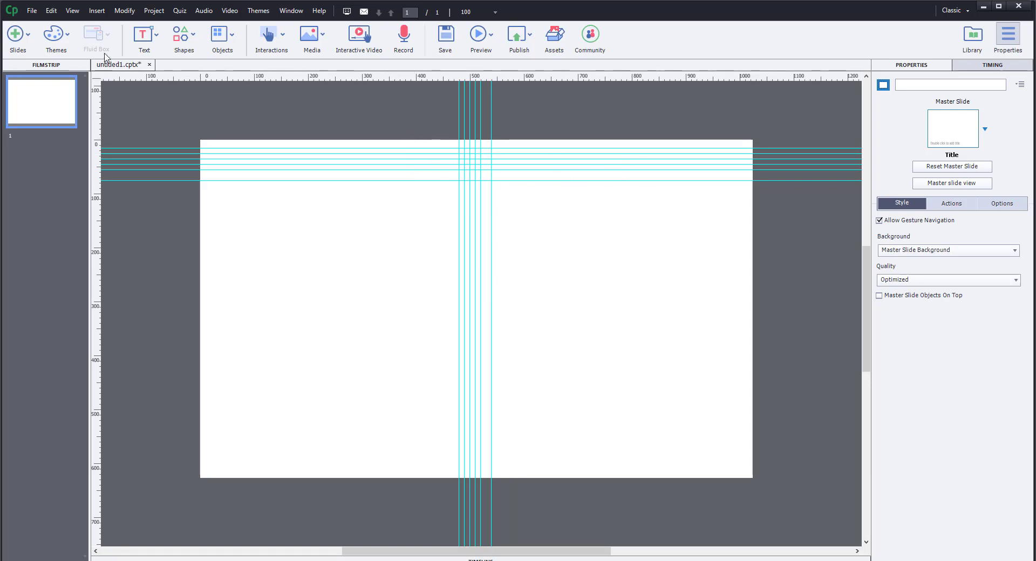
{"action": "mouse_move", "coordinate": [39, 18]}
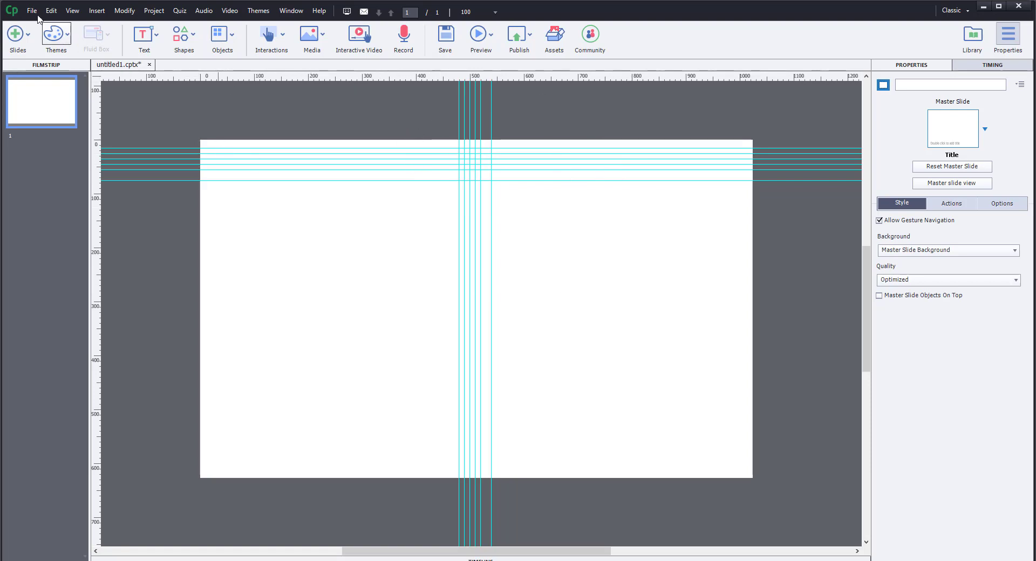
{"action": "left_click", "coordinate": [72, 11]}
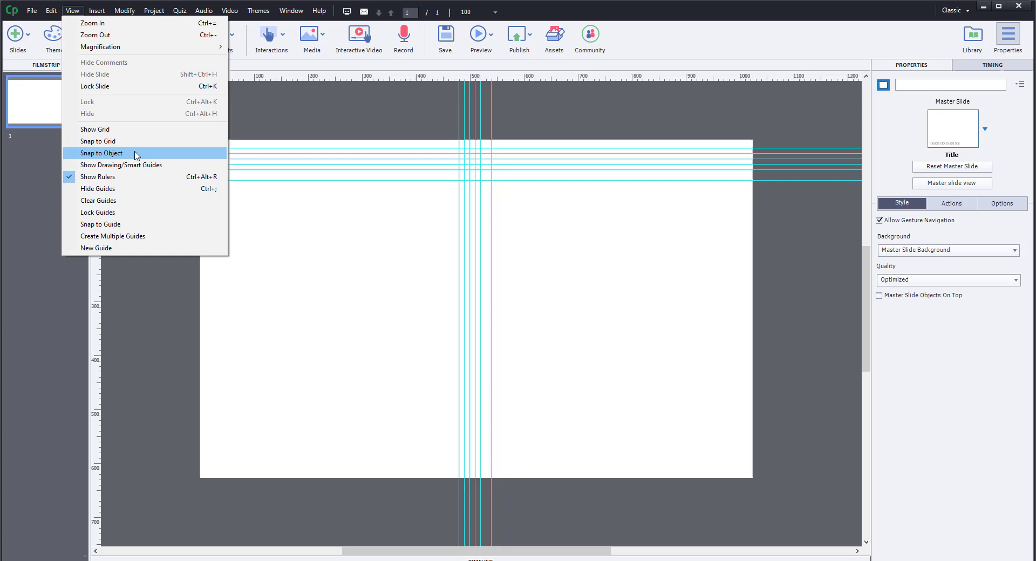
{"action": "mouse_move", "coordinate": [109, 201]}
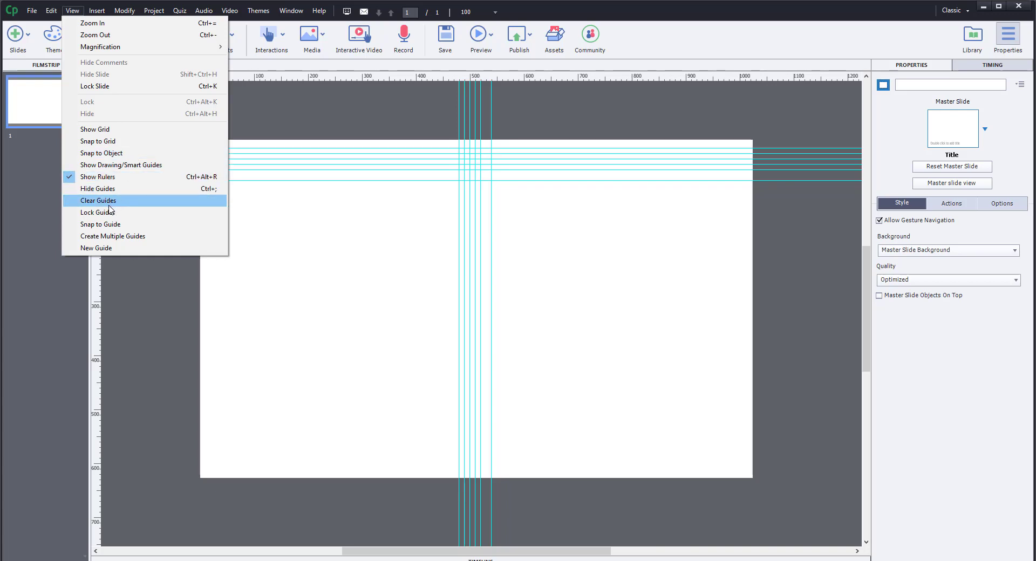
{"action": "left_click", "coordinate": [98, 201]}
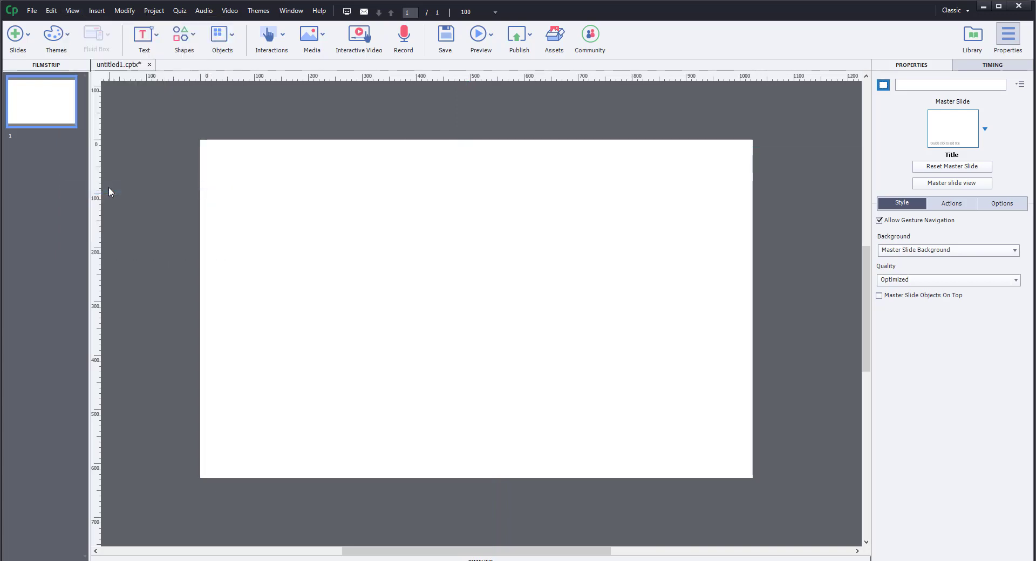
{"action": "left_click", "coordinate": [72, 11]}
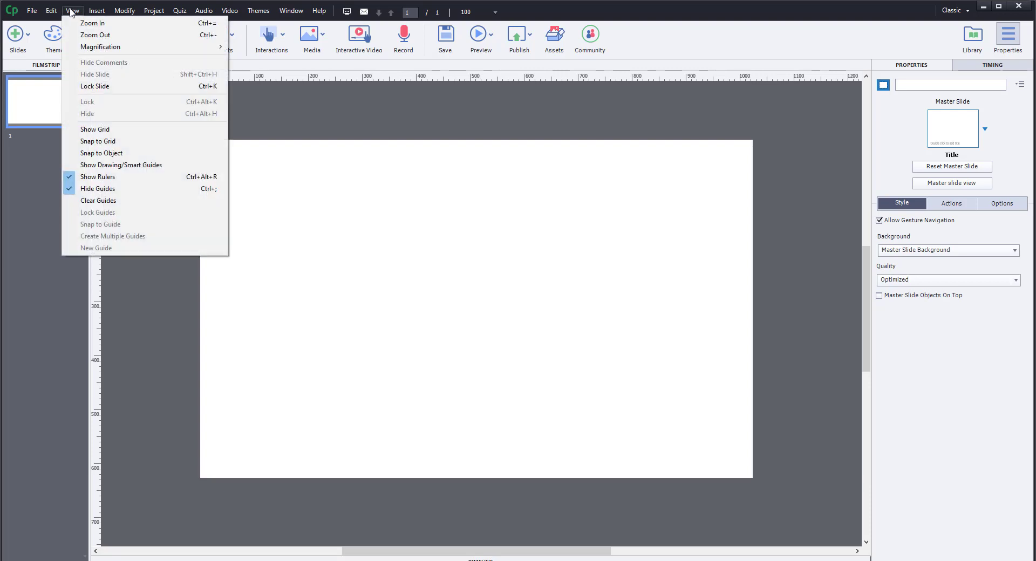
{"action": "mouse_move", "coordinate": [98, 188]}
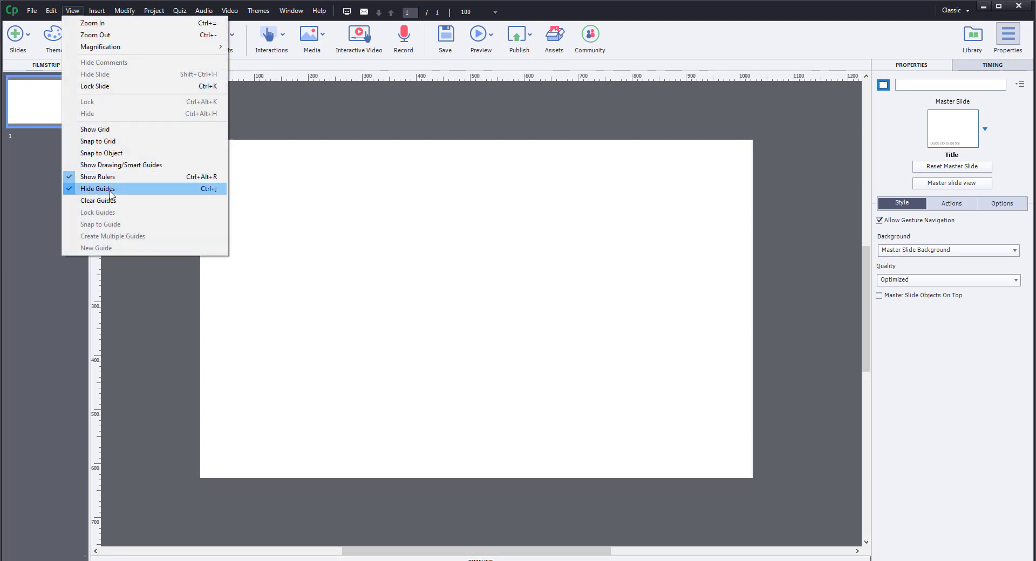
{"action": "left_click", "coordinate": [98, 188]}
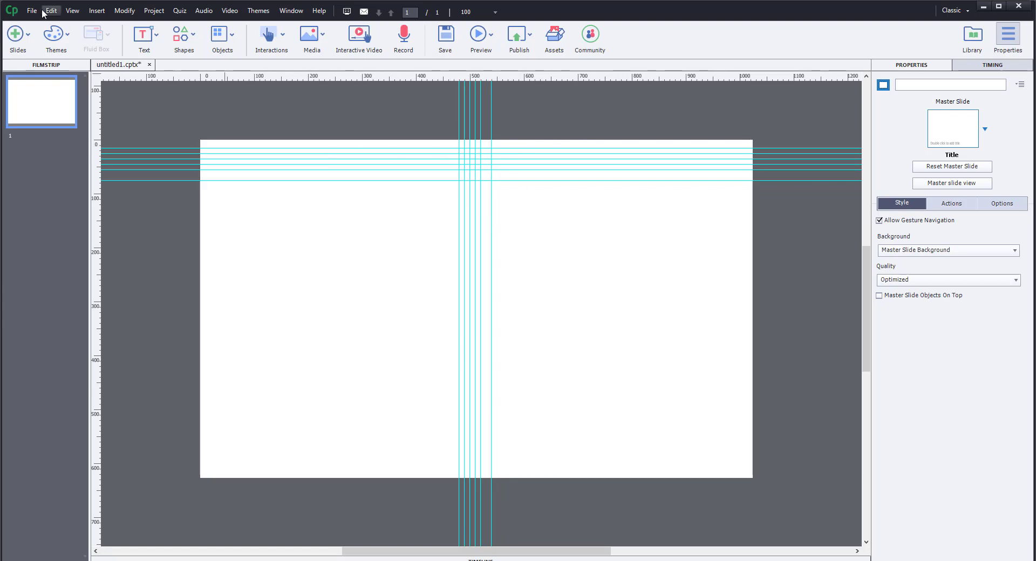
- Drag the rightmost vertical guide left off the slide, then lock the remaining guides
{"action": "left_click", "coordinate": [71, 11]}
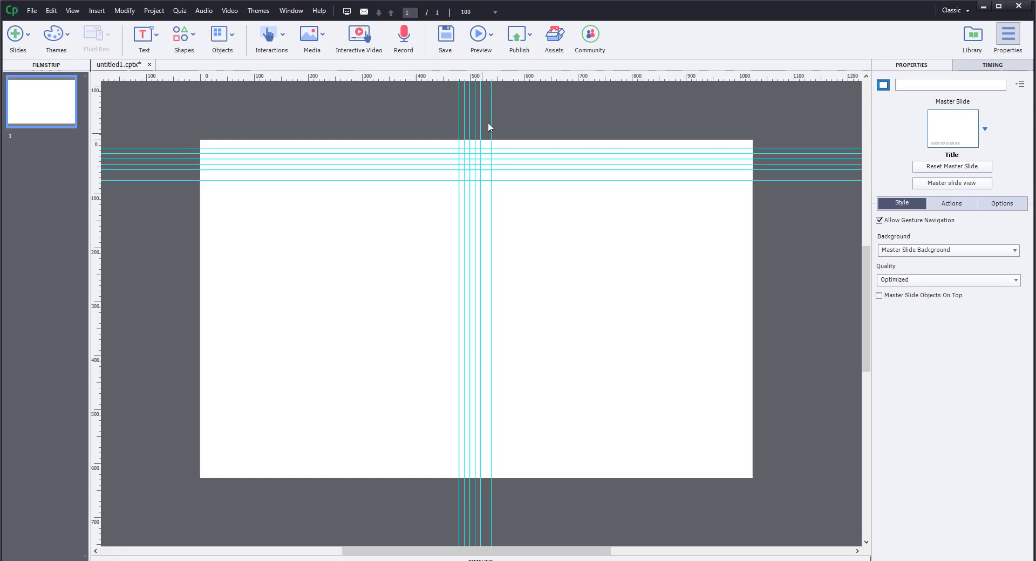
{"action": "mouse_move", "coordinate": [491, 112]}
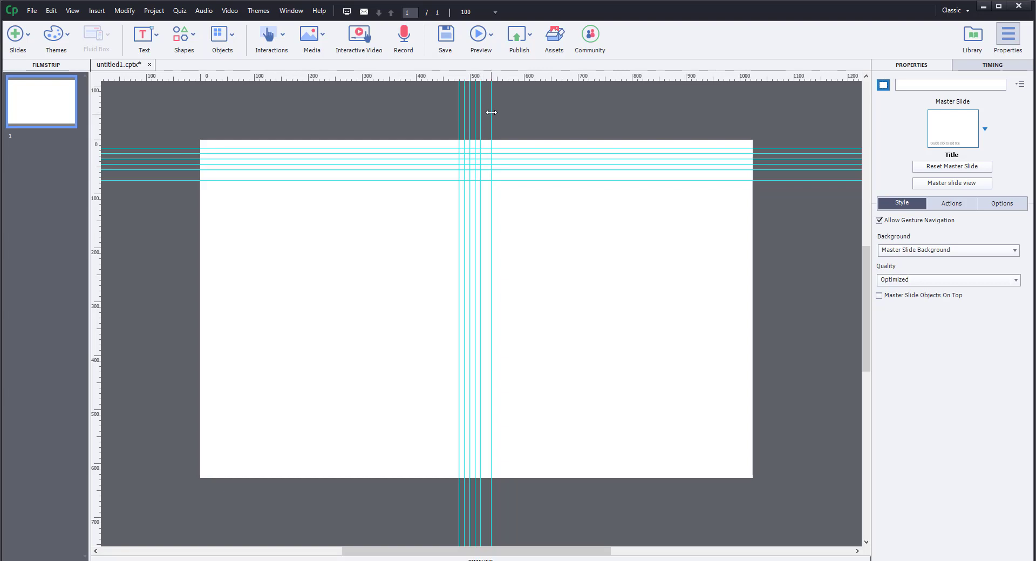
{"action": "left_click_drag", "start_coordinate": [472, 113], "coordinate": [271, 139]}
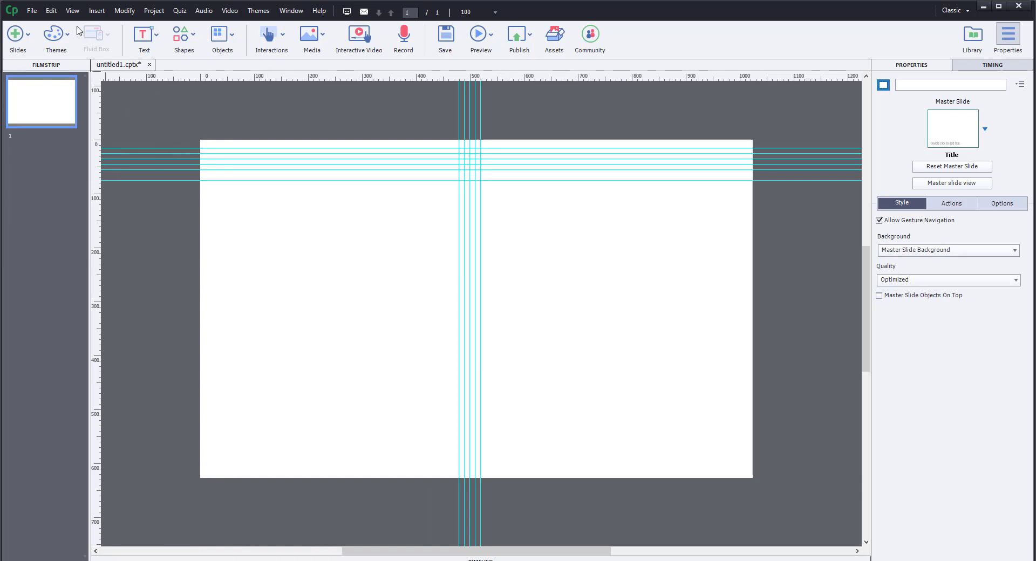
{"action": "left_click", "coordinate": [73, 11]}
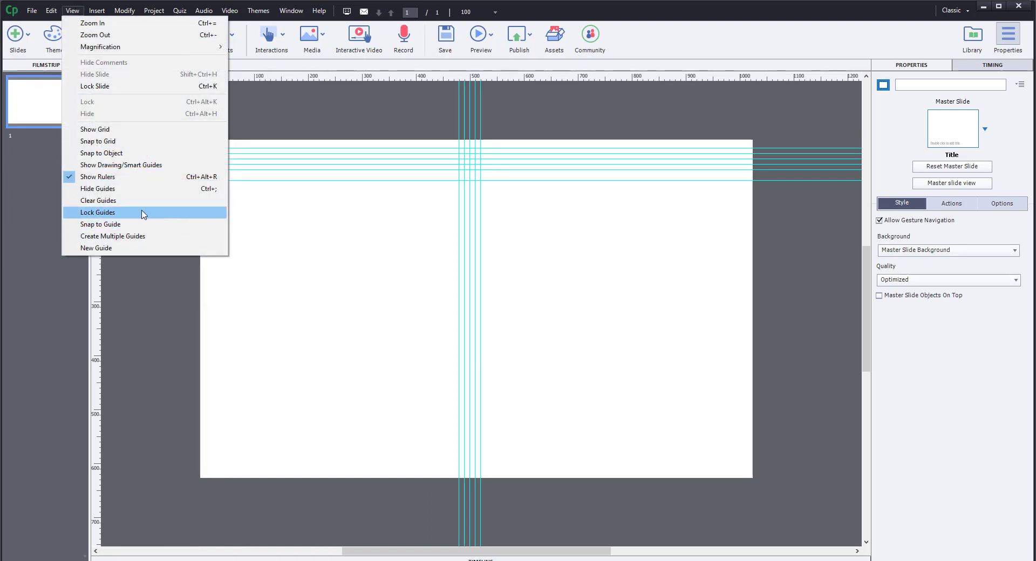
{"action": "left_click", "coordinate": [97, 213]}
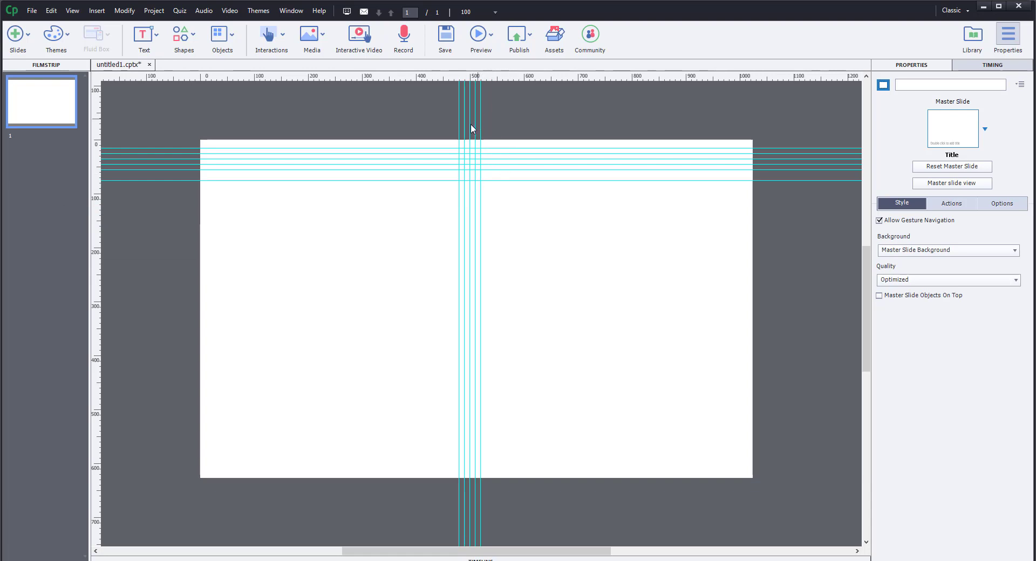
{"action": "left_click", "coordinate": [72, 10]}
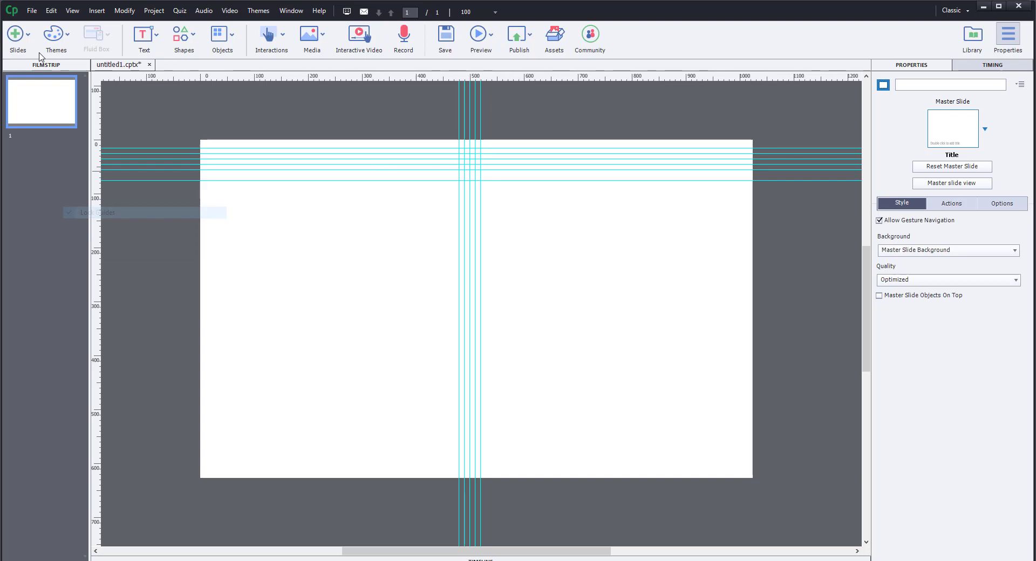
- Clear all guides from the slide, leaving only the rulers
{"action": "left_click", "coordinate": [50, 11]}
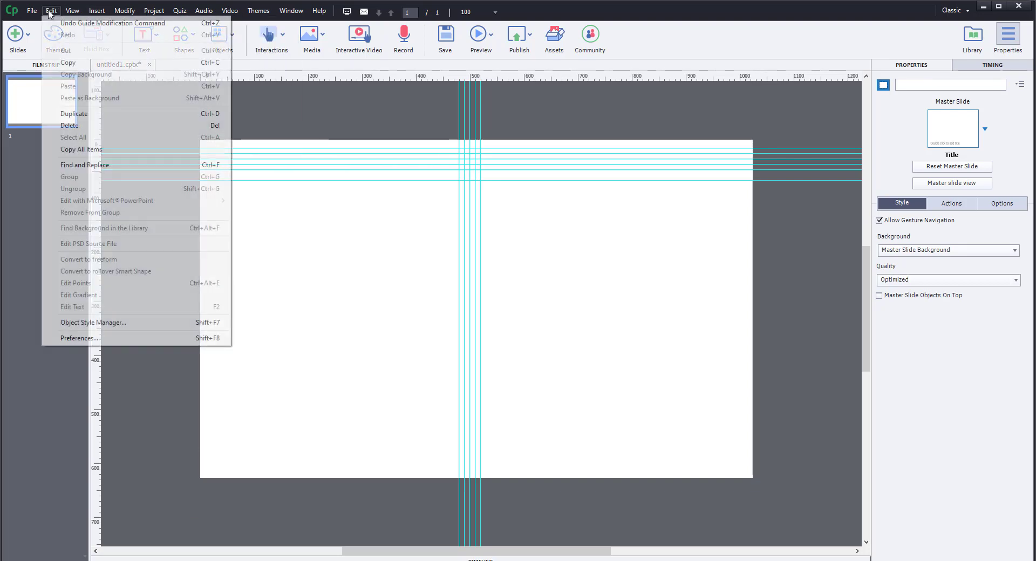
{"action": "left_click", "coordinate": [72, 11]}
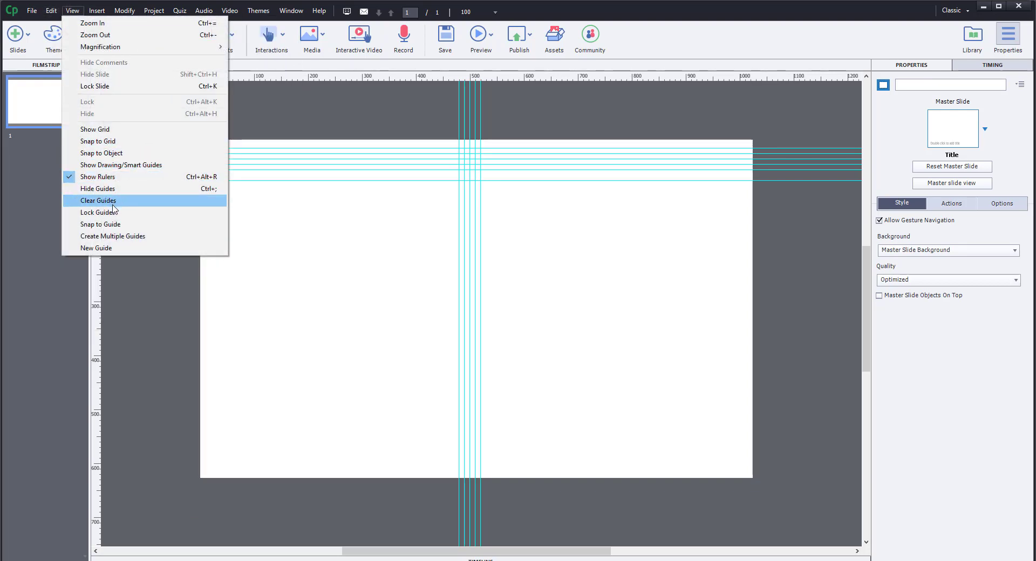
{"action": "left_click", "coordinate": [99, 201]}
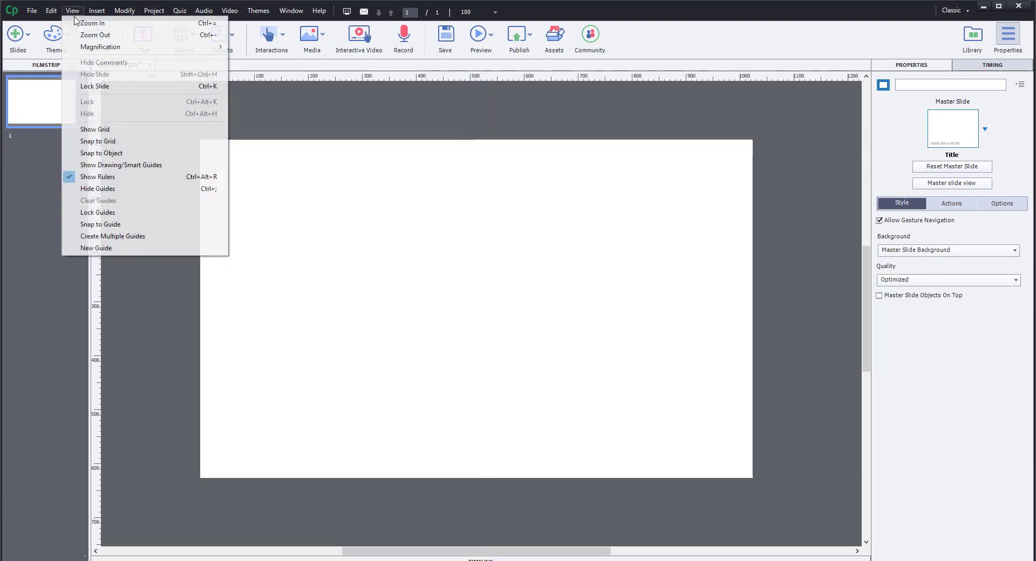
{"action": "mouse_move", "coordinate": [98, 212]}
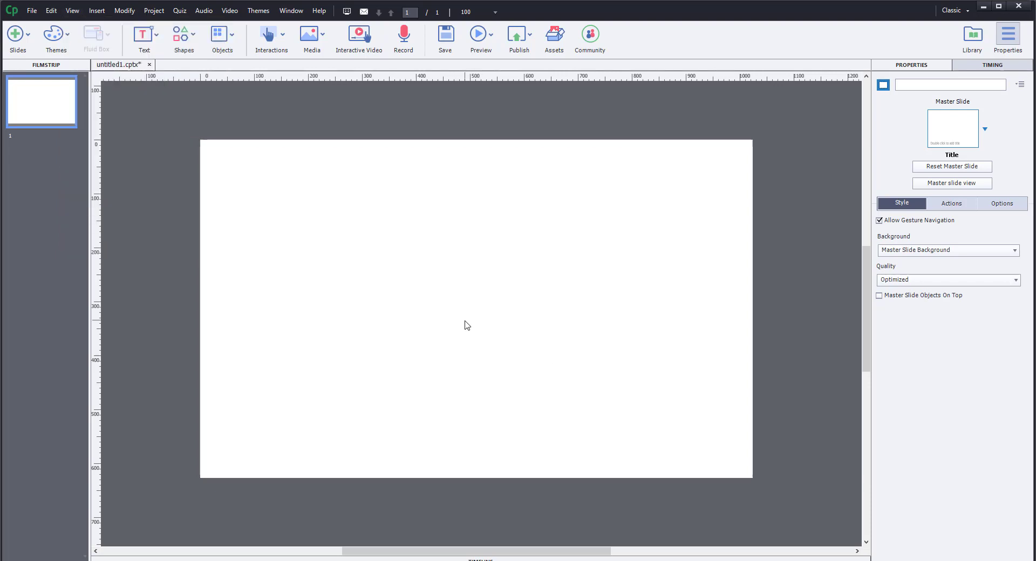
{"action": "mouse_move", "coordinate": [99, 194]}
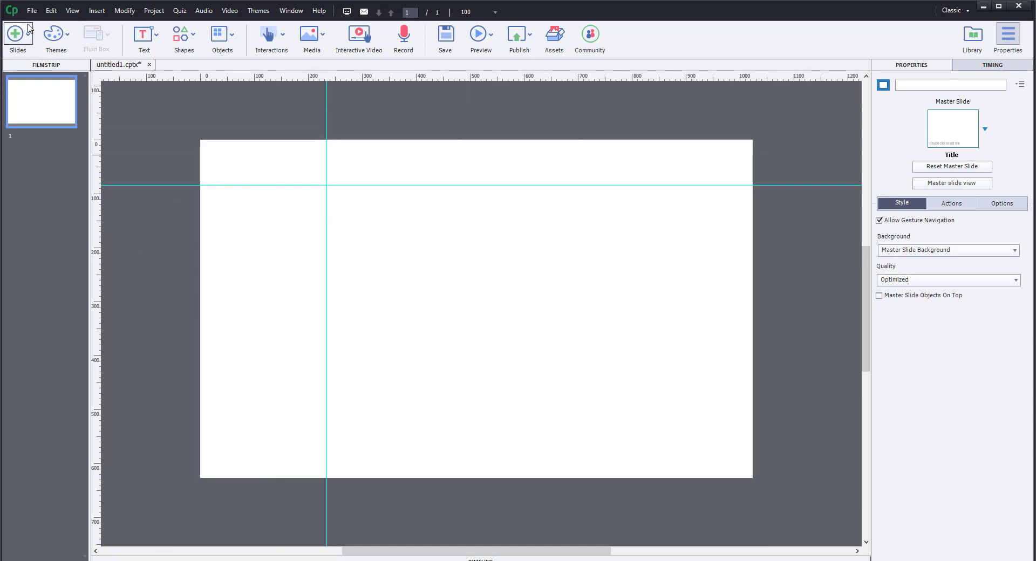
- Enable Snap to Guide so objects snap to the two new guides
{"action": "left_click", "coordinate": [72, 11]}
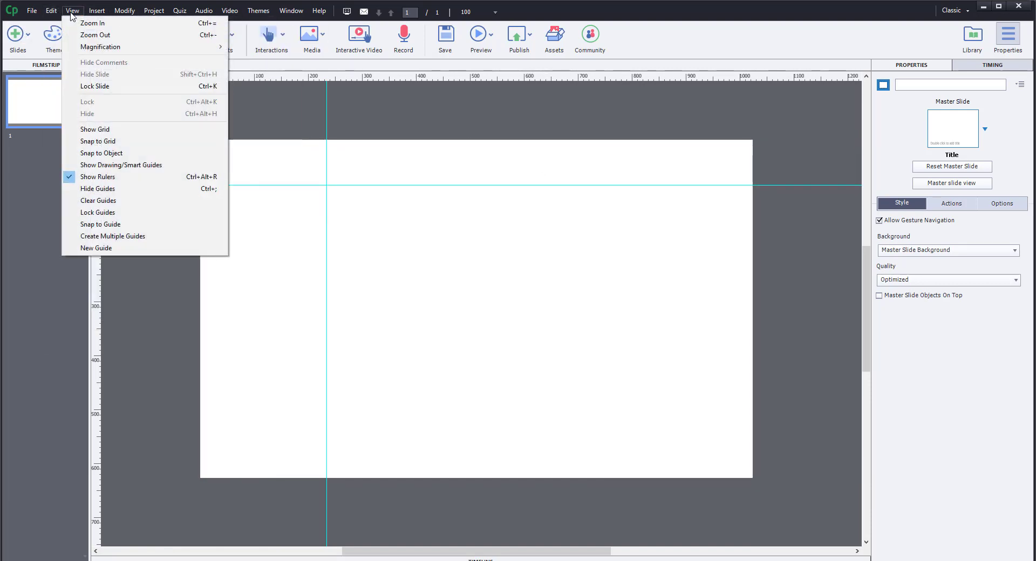
{"action": "mouse_move", "coordinate": [131, 224]}
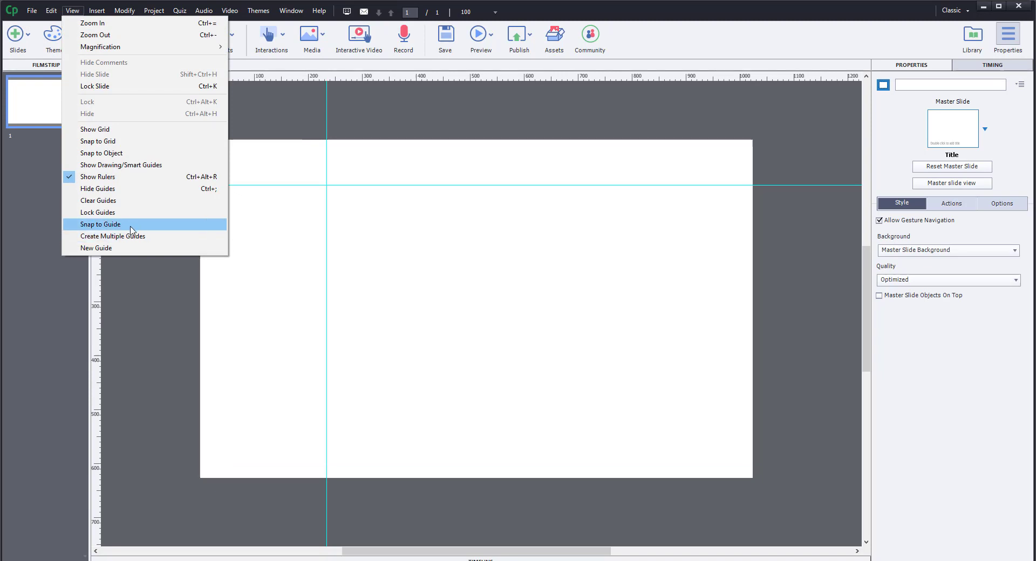
{"action": "left_click", "coordinate": [222, 37]}
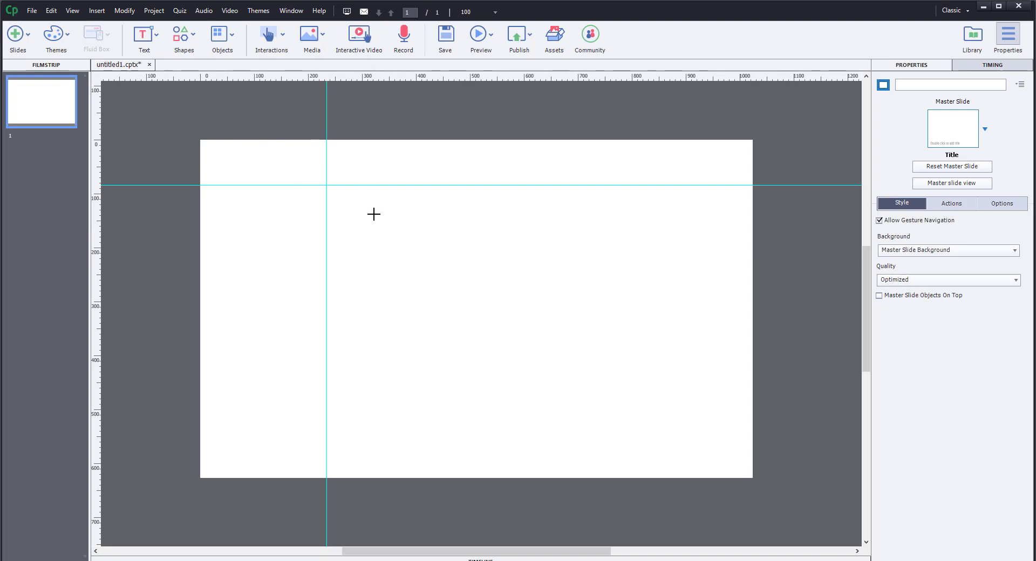
- Draw a grey rectangle smart shape and snap its top-left corner to the guide crossing
{"action": "left_click_drag", "start_coordinate": [373, 214], "coordinate": [508, 316]}
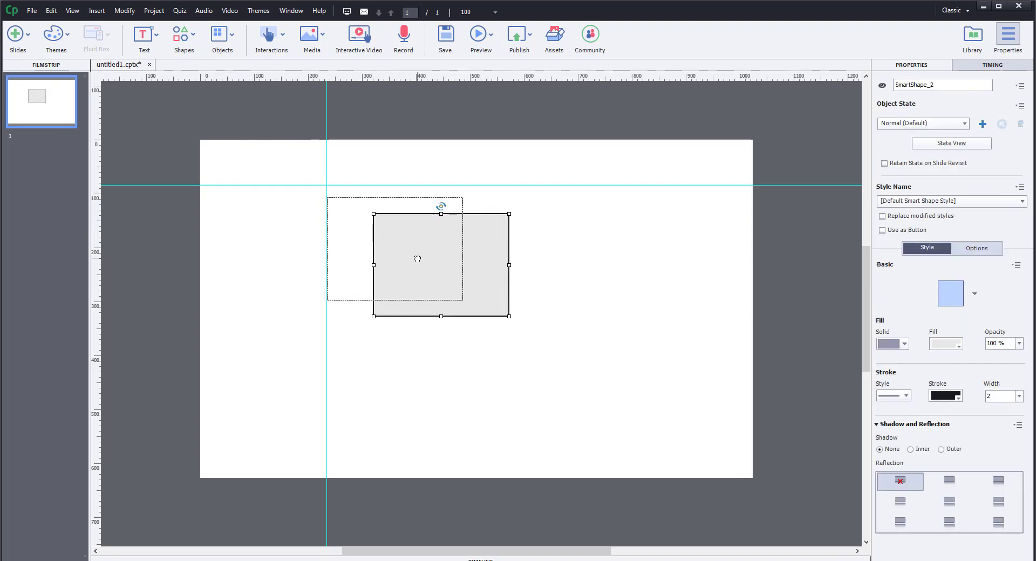
{"action": "left_click_drag", "start_coordinate": [441, 263], "coordinate": [414, 251]}
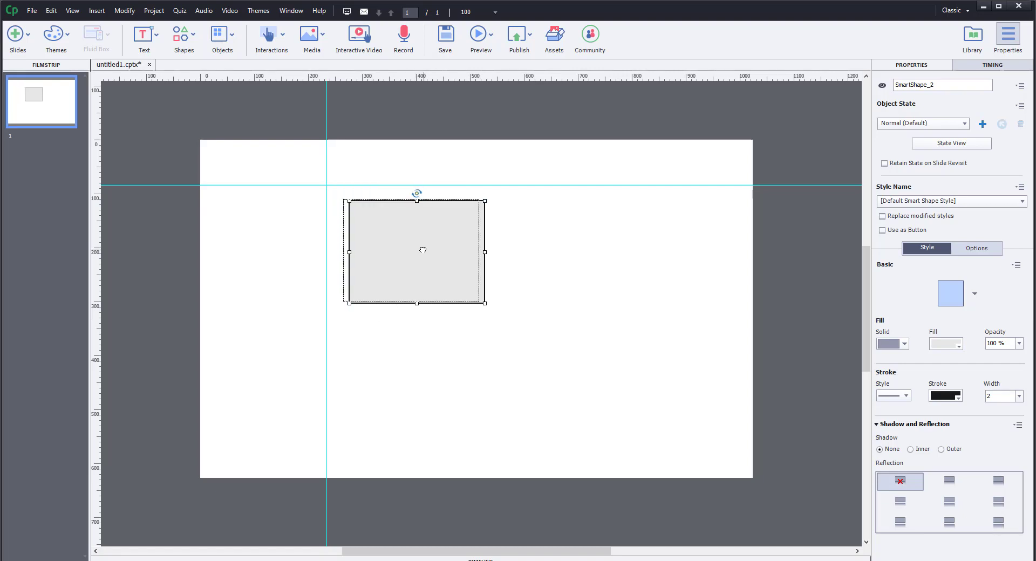
{"action": "left_click_drag", "start_coordinate": [422, 251], "coordinate": [405, 242]}
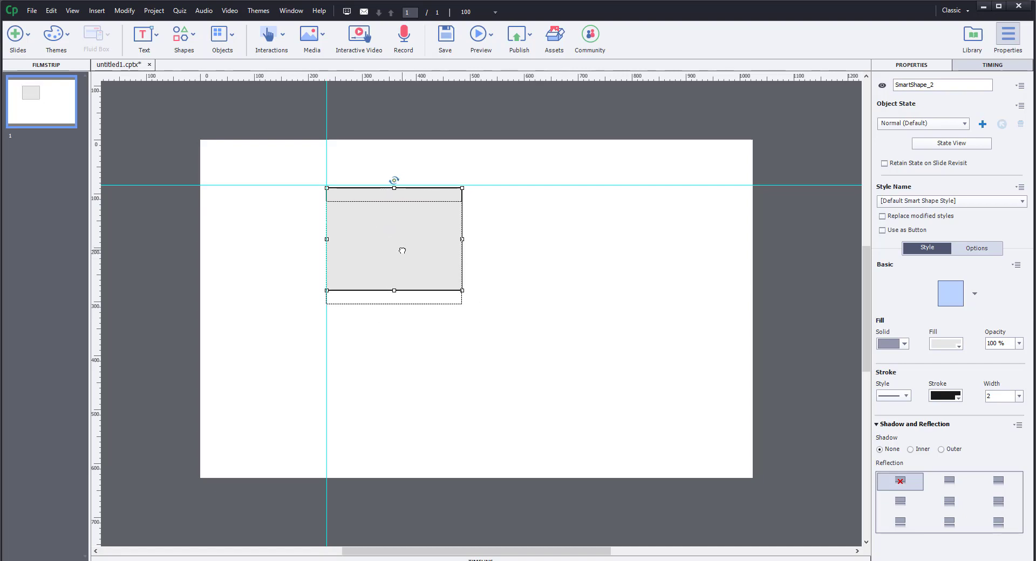
{"action": "left_click_drag", "start_coordinate": [392, 250], "coordinate": [416, 254]}
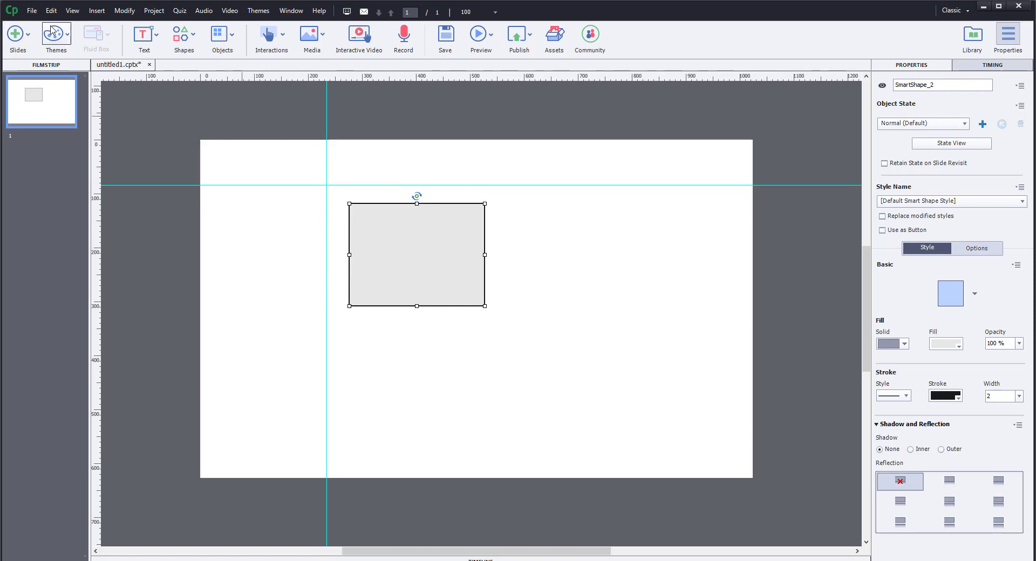
{"action": "left_click", "coordinate": [73, 11]}
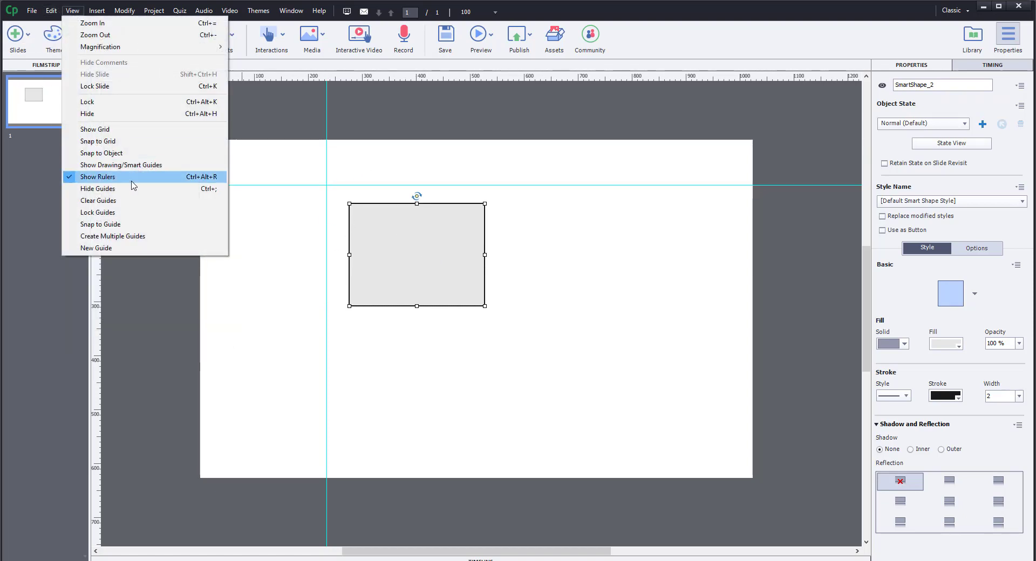
{"action": "left_click", "coordinate": [98, 177]}
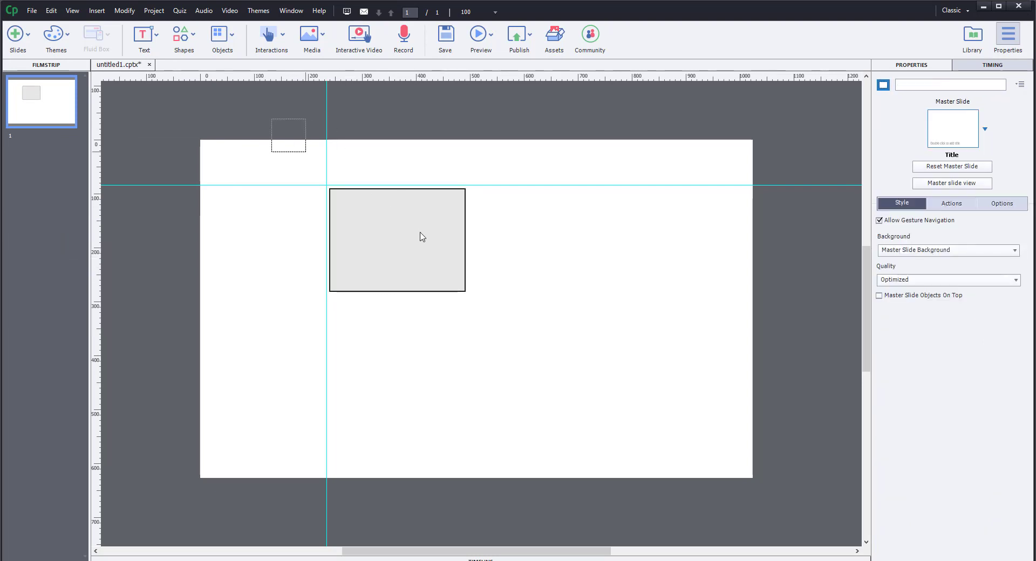
- Enable Snap to Guide, add a second vertical guide, and move the rectangle up toward the horizontal guide
{"action": "left_click", "coordinate": [71, 11]}
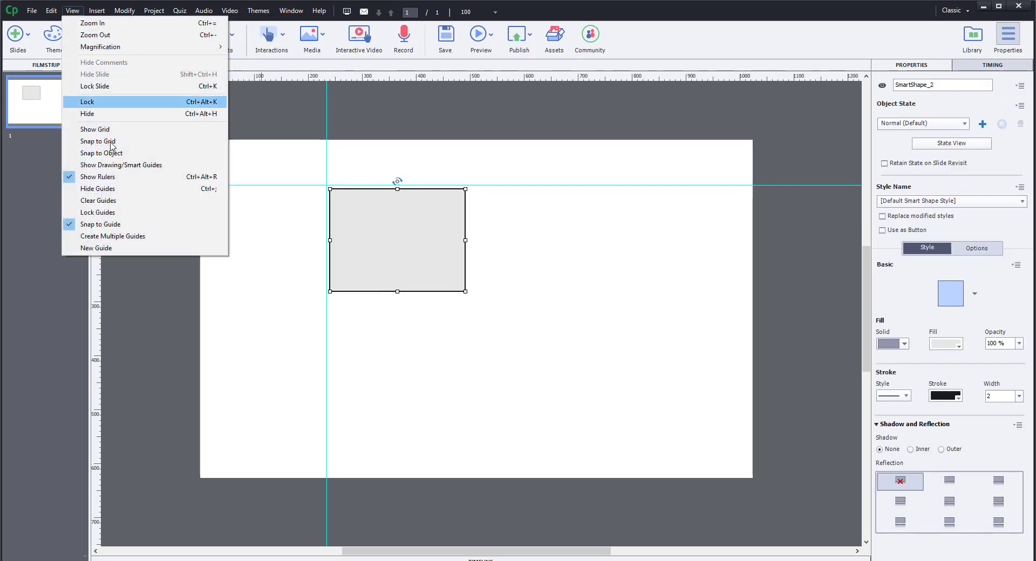
{"action": "mouse_move", "coordinate": [100, 224]}
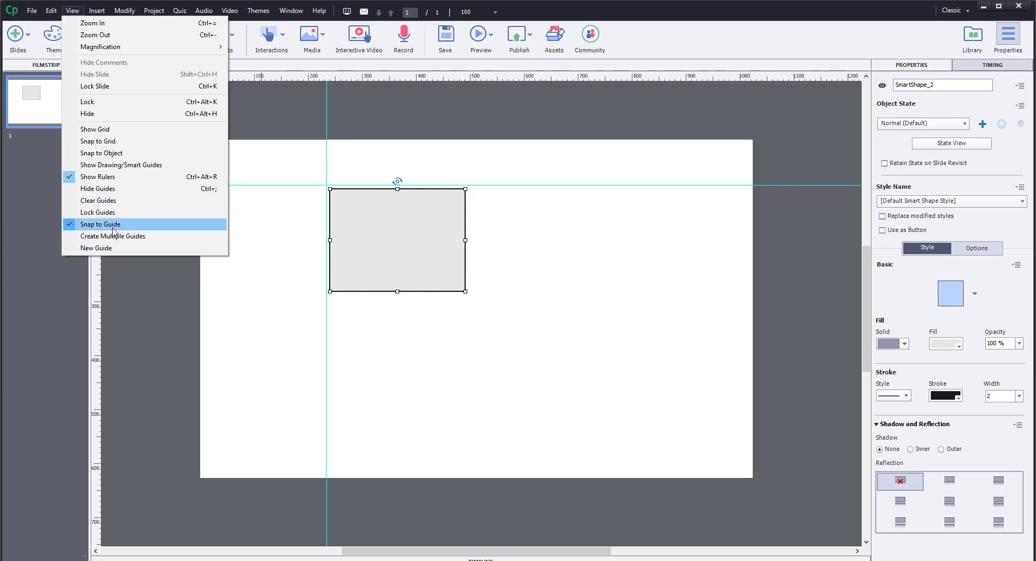
{"action": "mouse_move", "coordinate": [99, 213]}
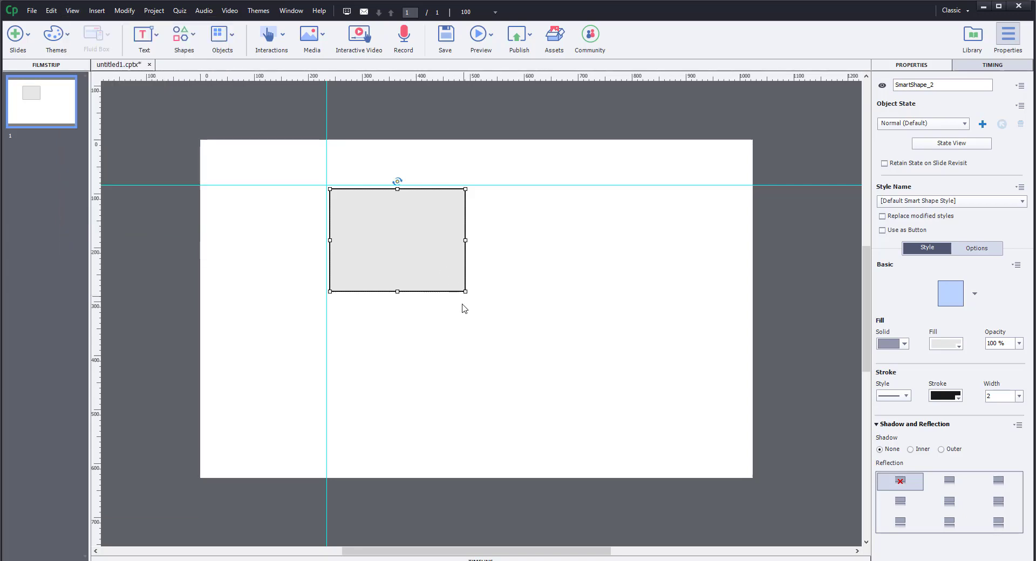
{"action": "left_click", "coordinate": [283, 127]}
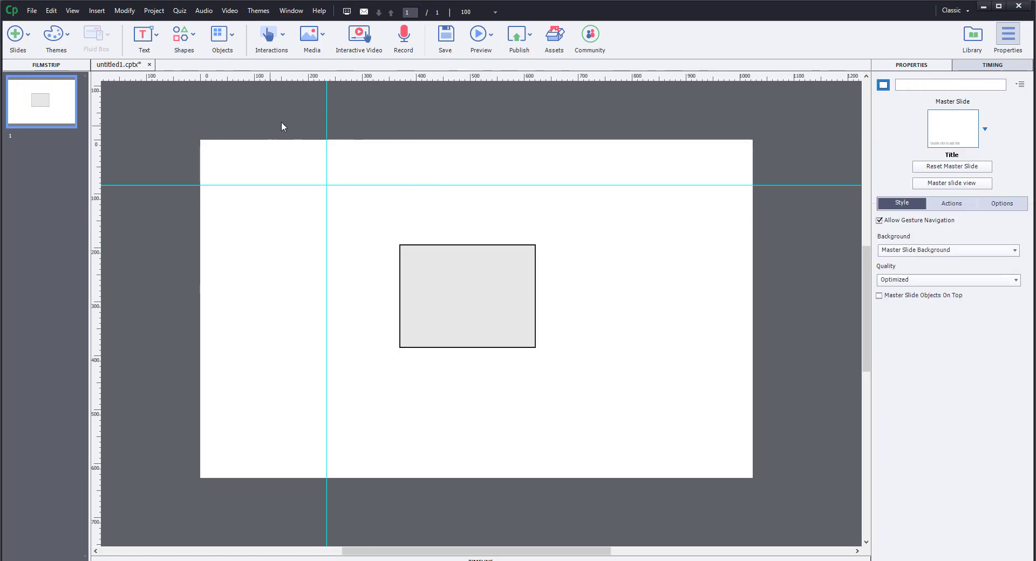
{"action": "mouse_move", "coordinate": [328, 145]}
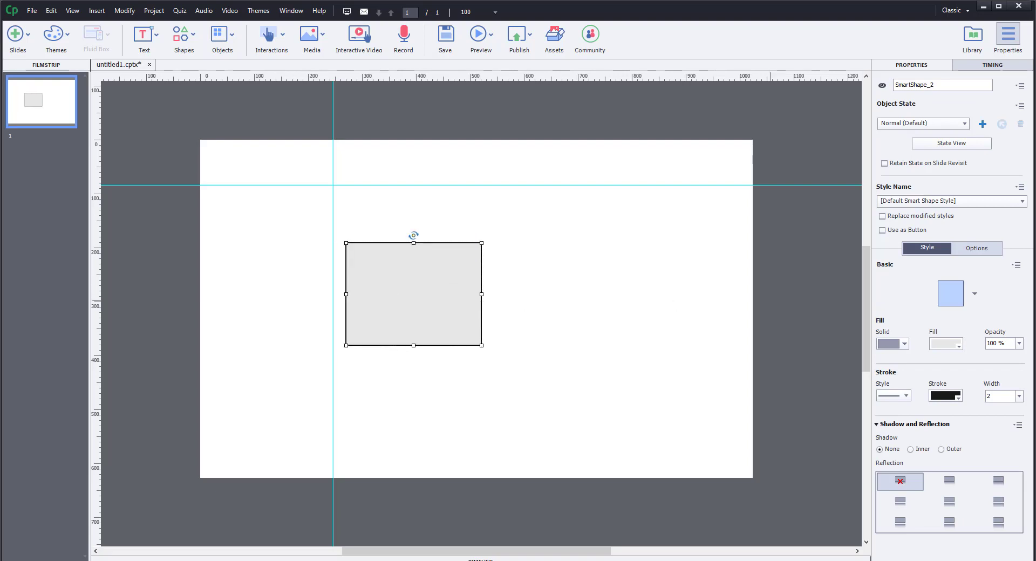
{"action": "left_click_drag", "start_coordinate": [413, 295], "coordinate": [407, 248]}
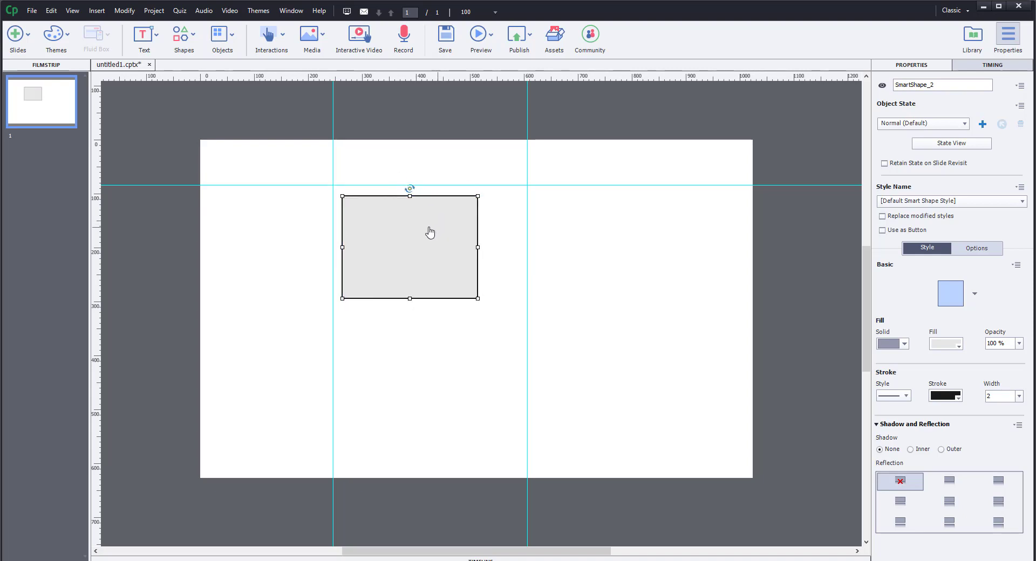
{"action": "mouse_move", "coordinate": [96, 11]}
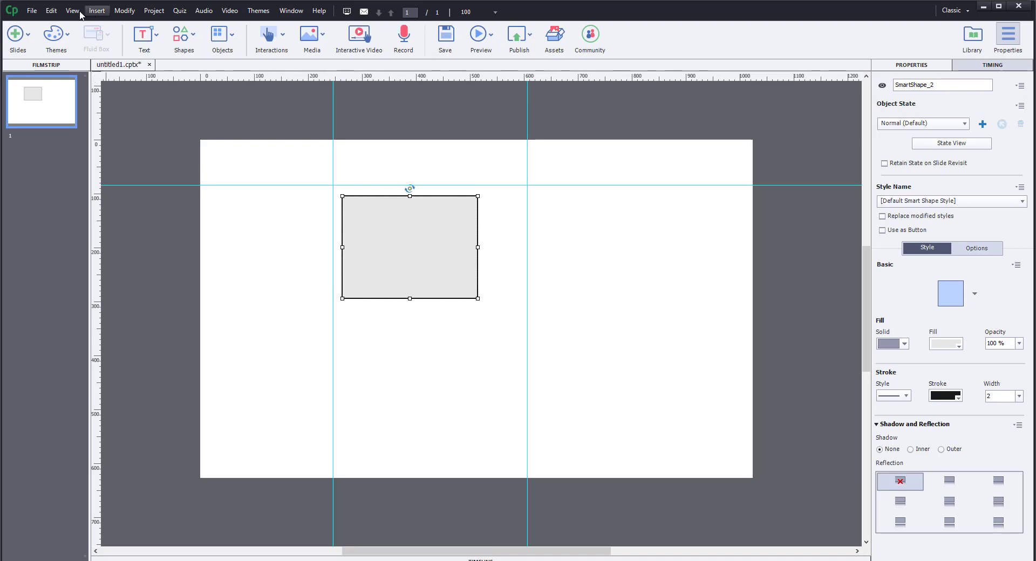
- Enable Snap to Object and snap the rectangle's top-left corner to the guide intersection
{"action": "left_click", "coordinate": [72, 11]}
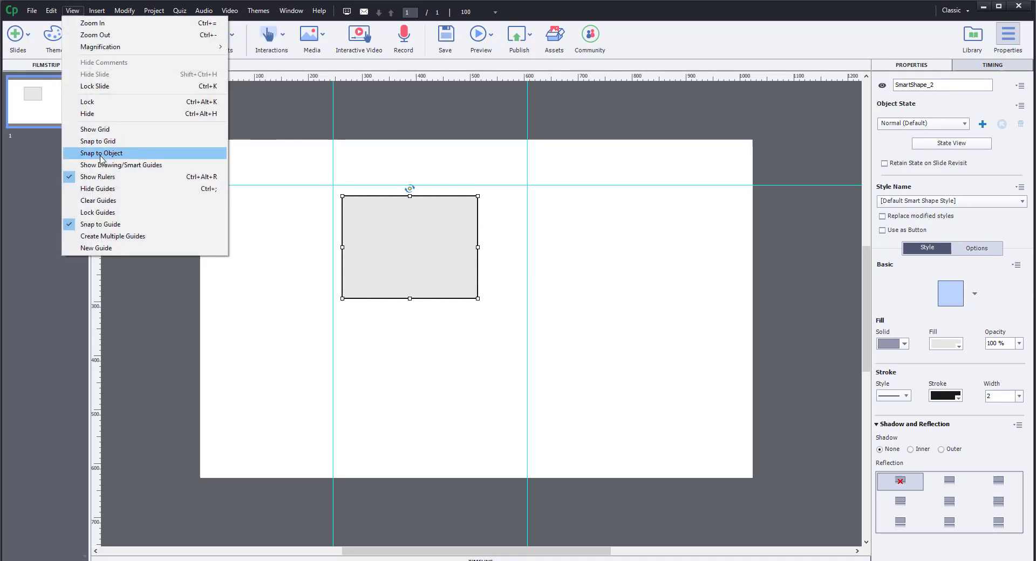
{"action": "left_click", "coordinate": [121, 165]}
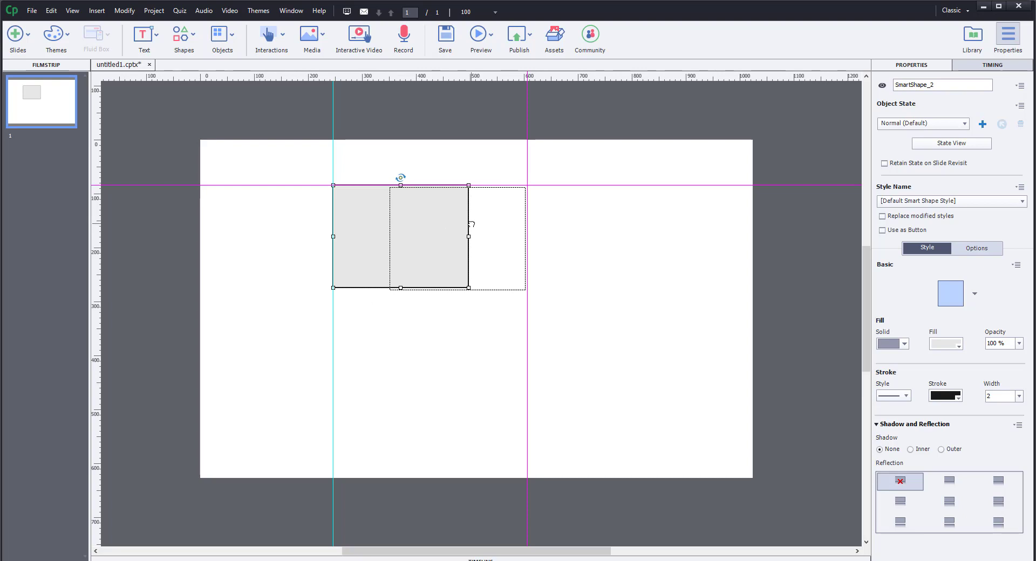
{"action": "left_click_drag", "start_coordinate": [363, 238], "coordinate": [463, 237]}
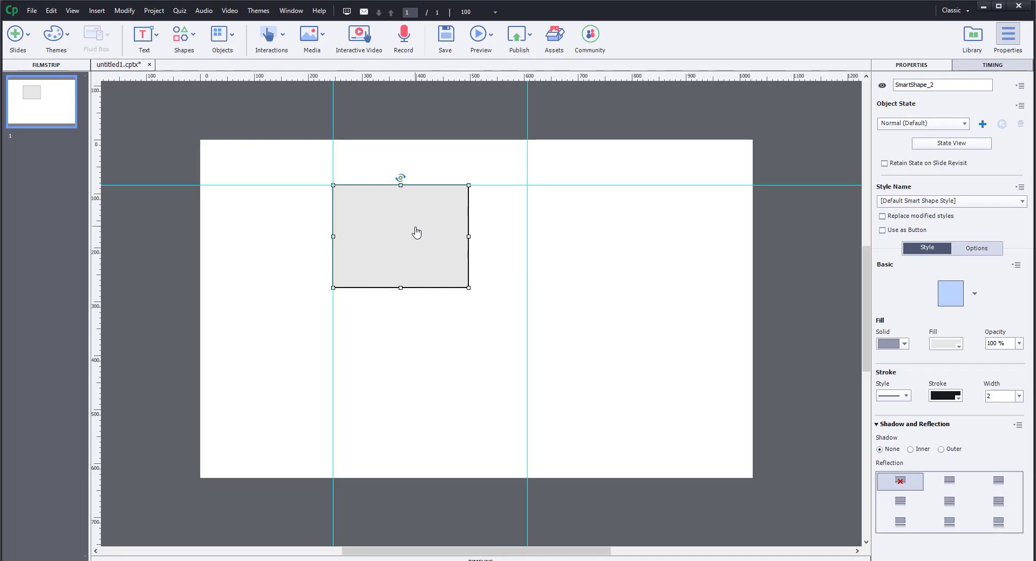
{"action": "mouse_move", "coordinate": [829, 125]}
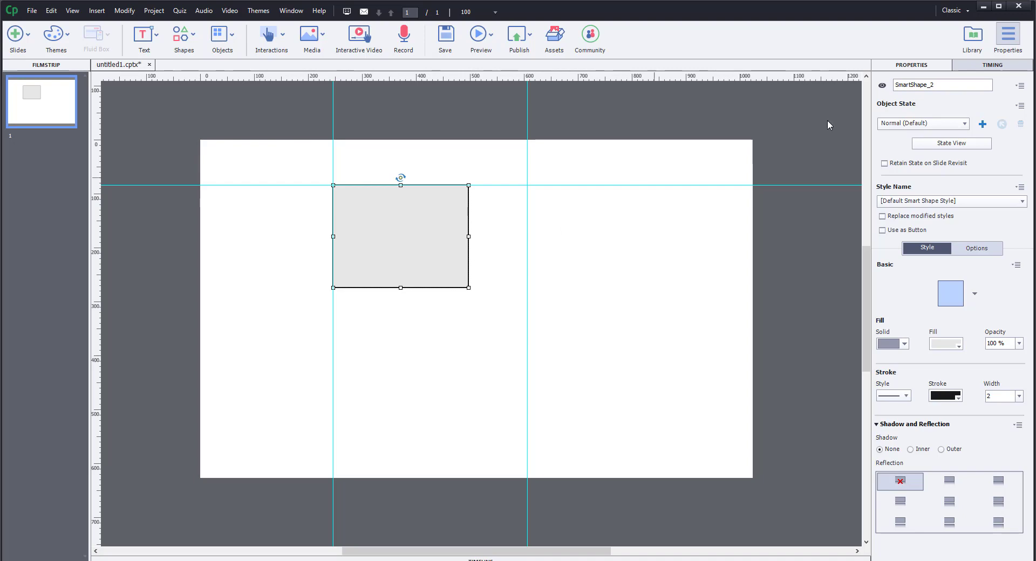